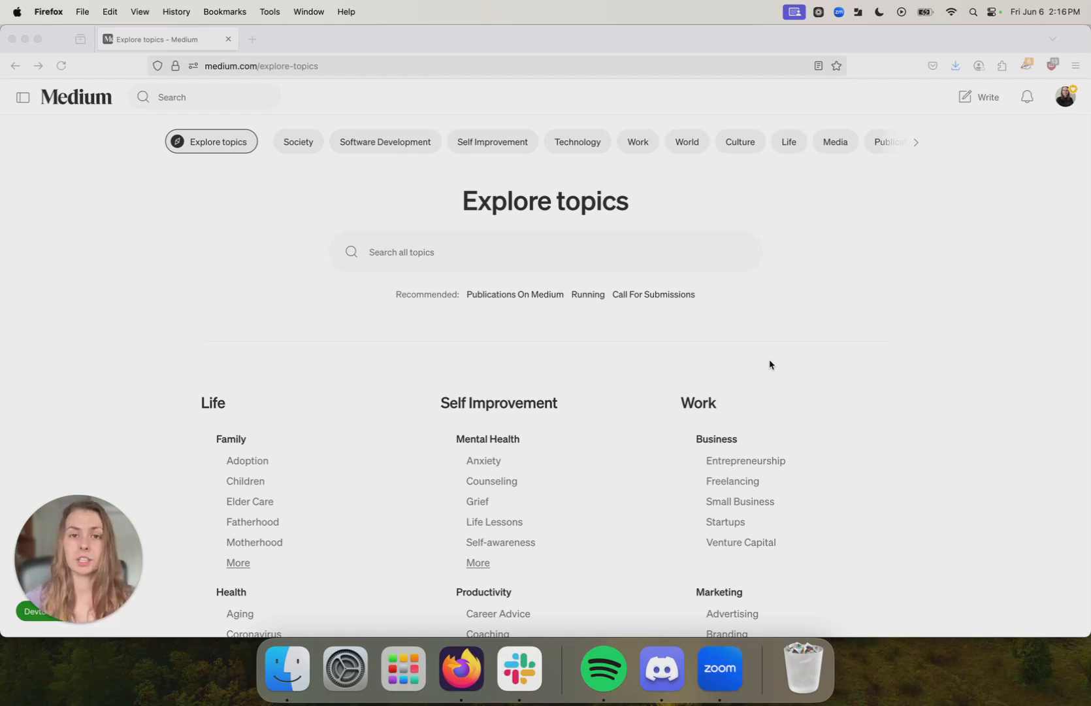
Step: Open the publish dialog for the Tell your story draft
scroll(down, 3)
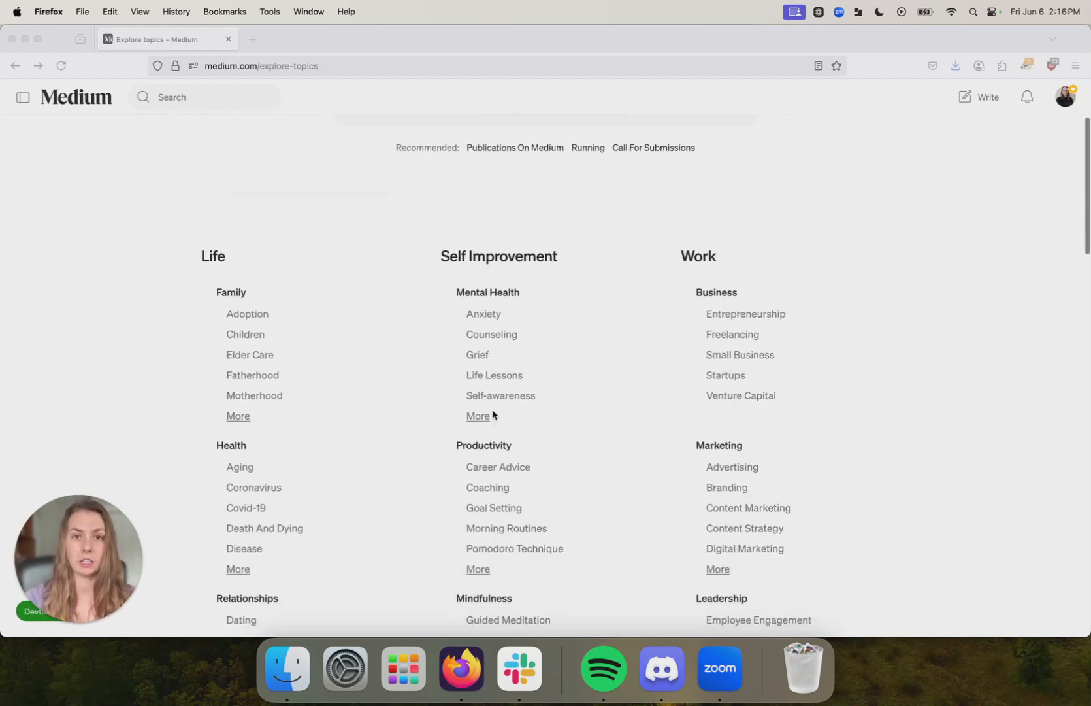
scroll(down, 3)
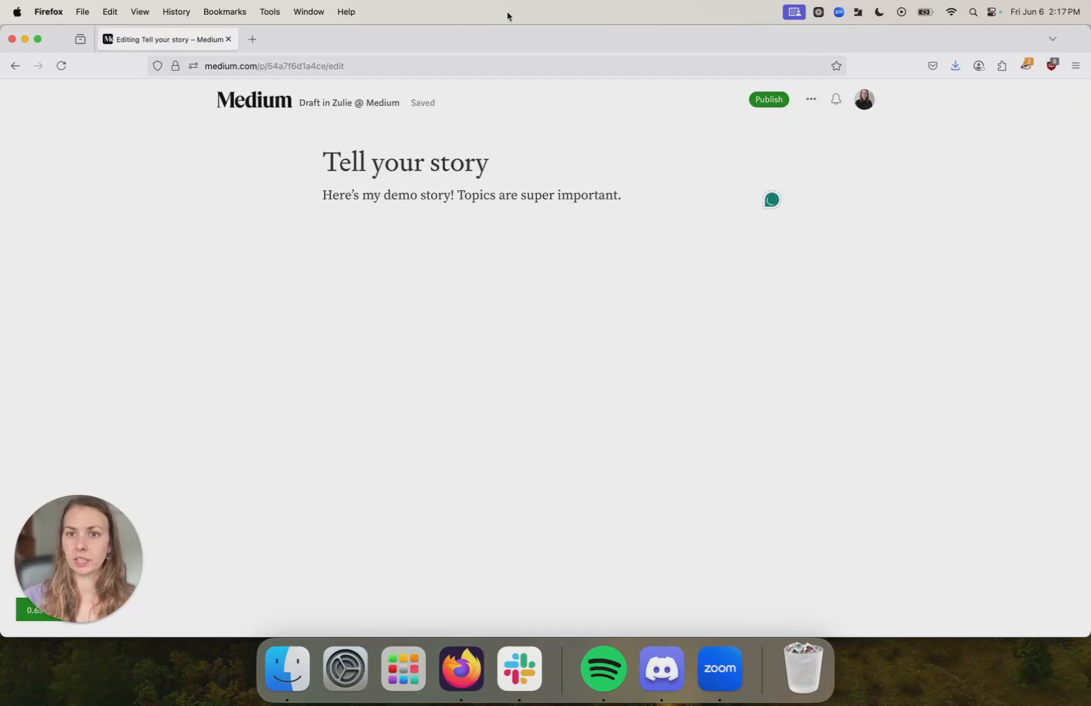
click(769, 99)
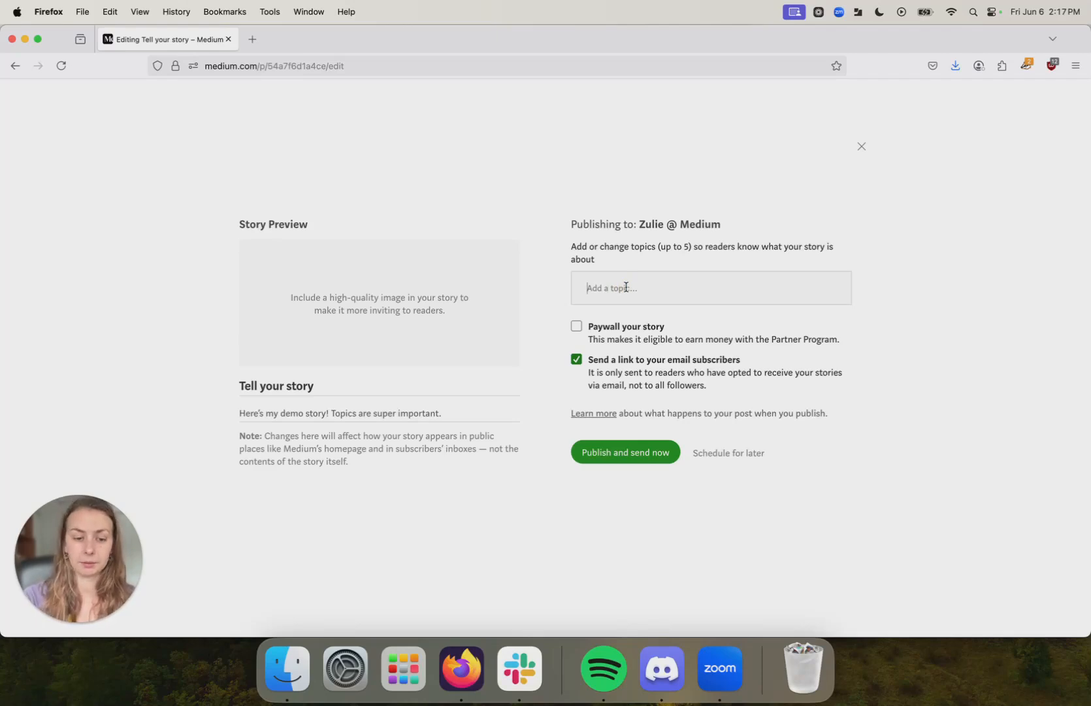
Step: Type 'cats' into the topic field to list suggestions like Cats and Cats N Things
text(cats)
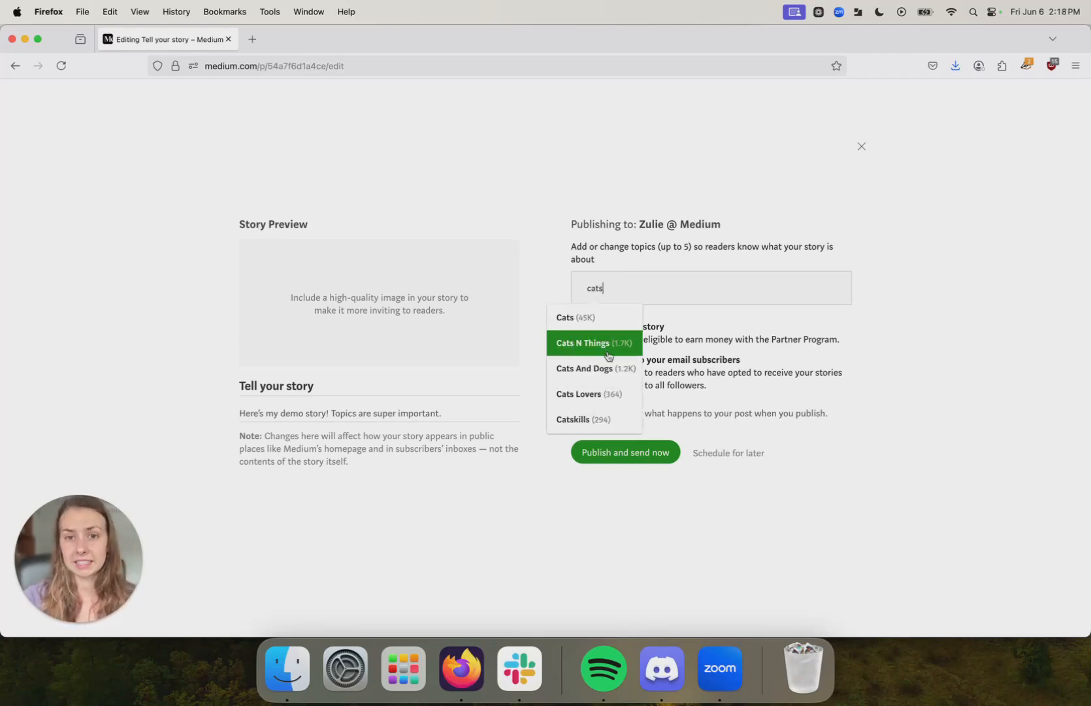
mouse_move(605, 398)
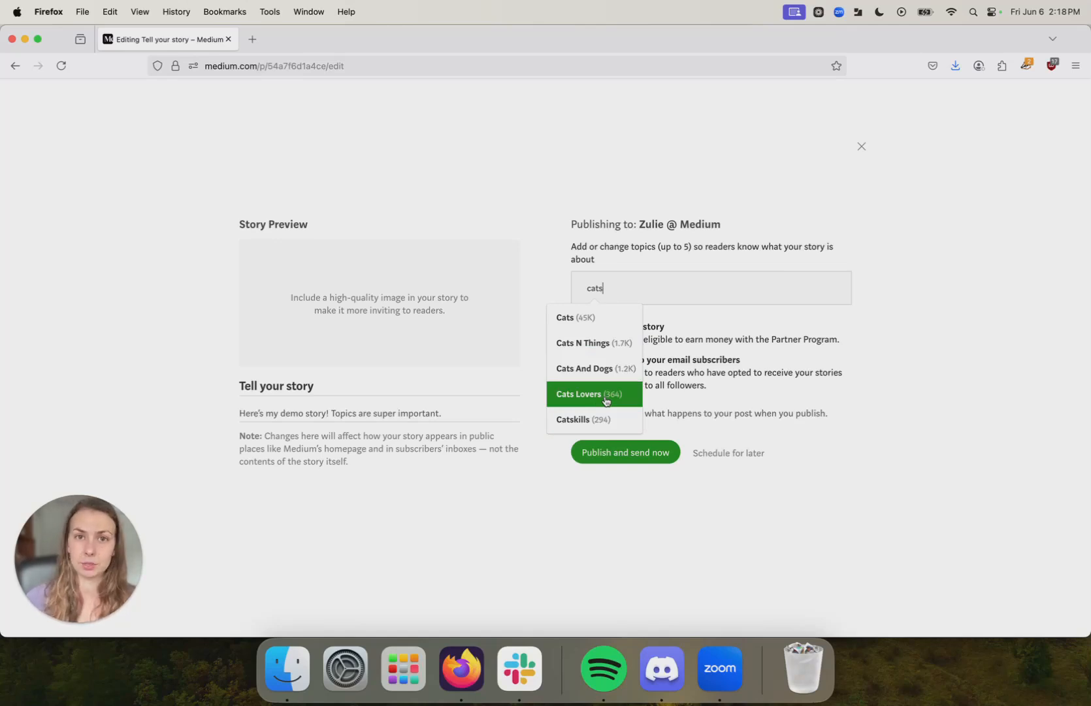
mouse_move(612, 369)
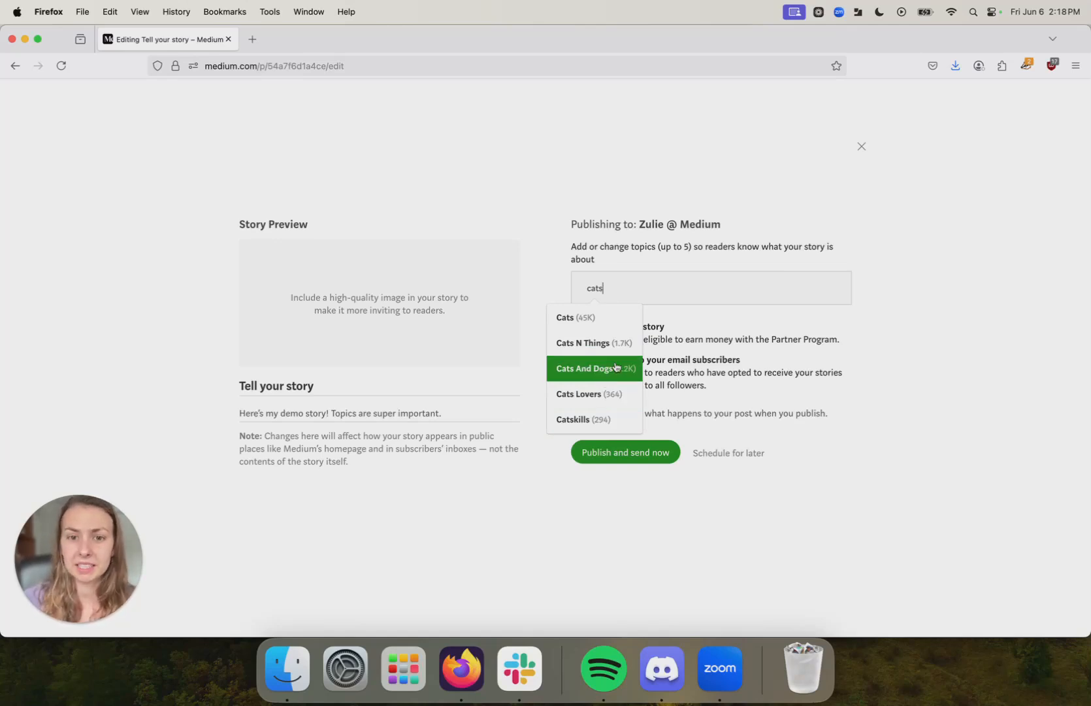
mouse_move(620, 347)
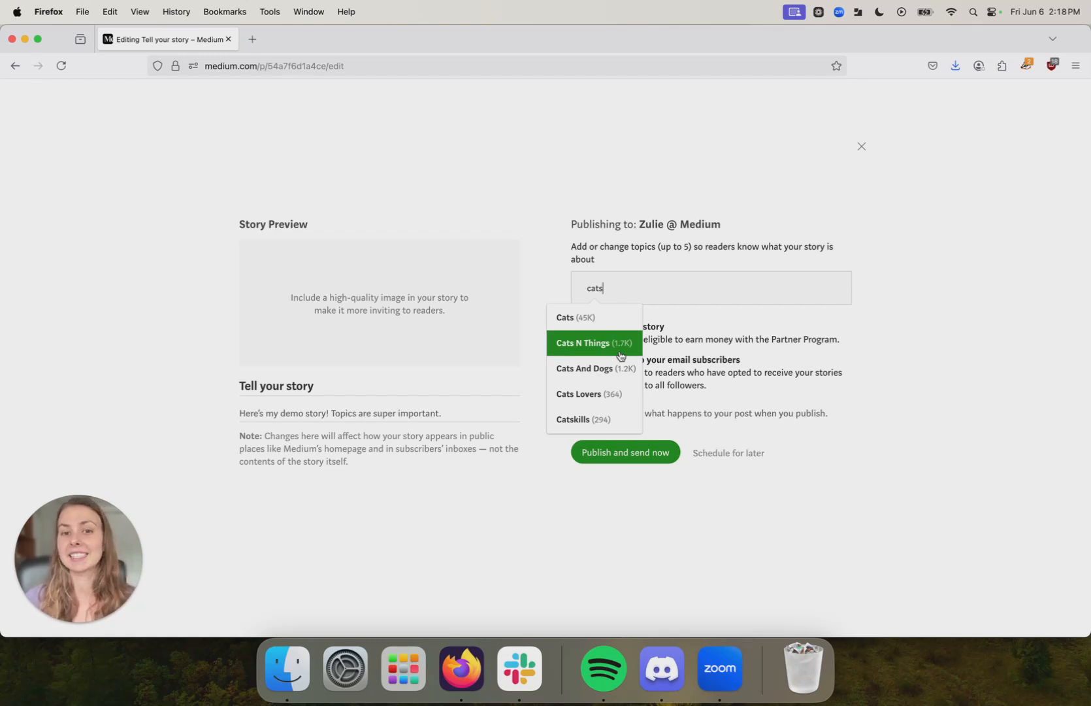
mouse_move(609, 315)
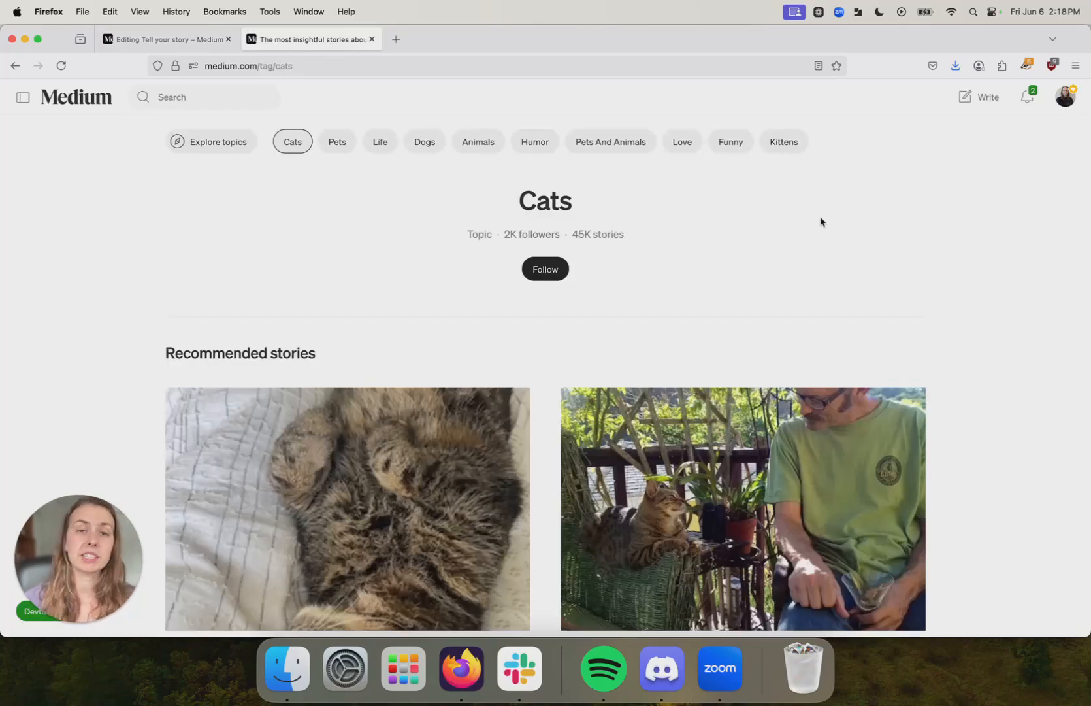
mouse_move(472, 196)
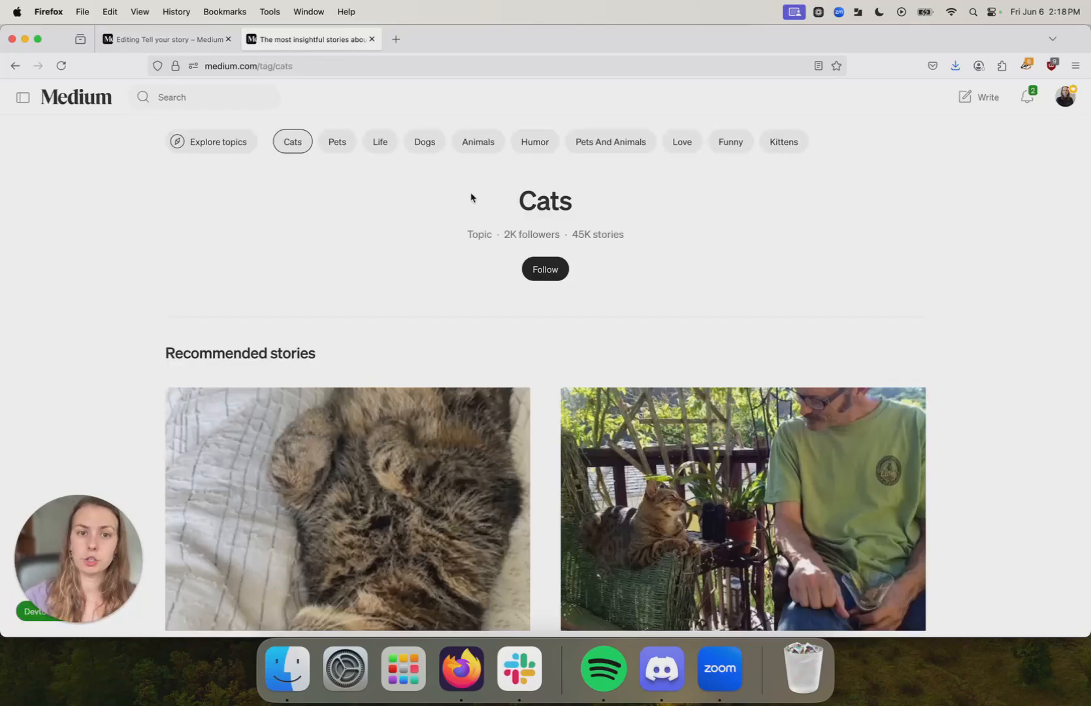
mouse_move(795, 296)
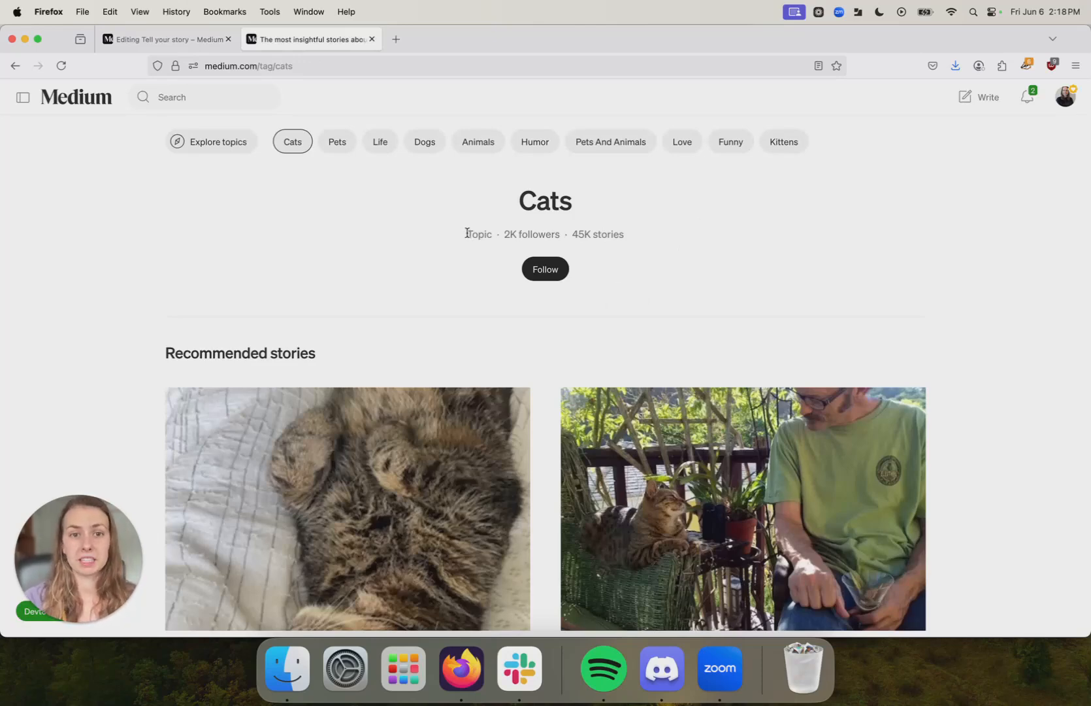
mouse_move(520, 234)
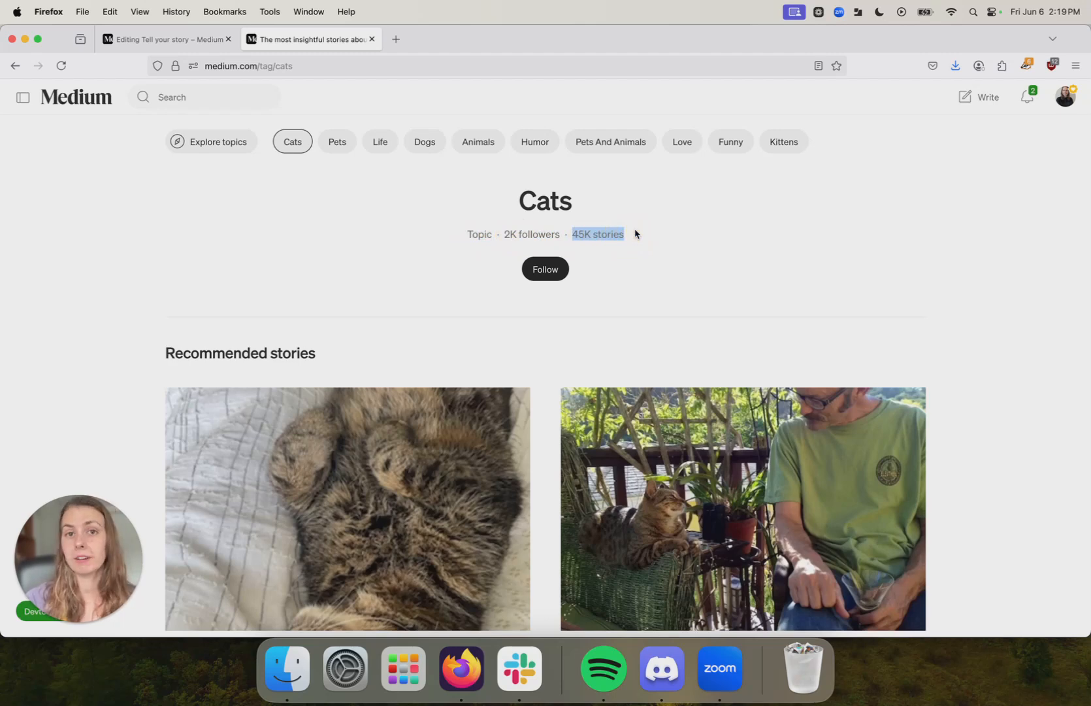
mouse_move(641, 182)
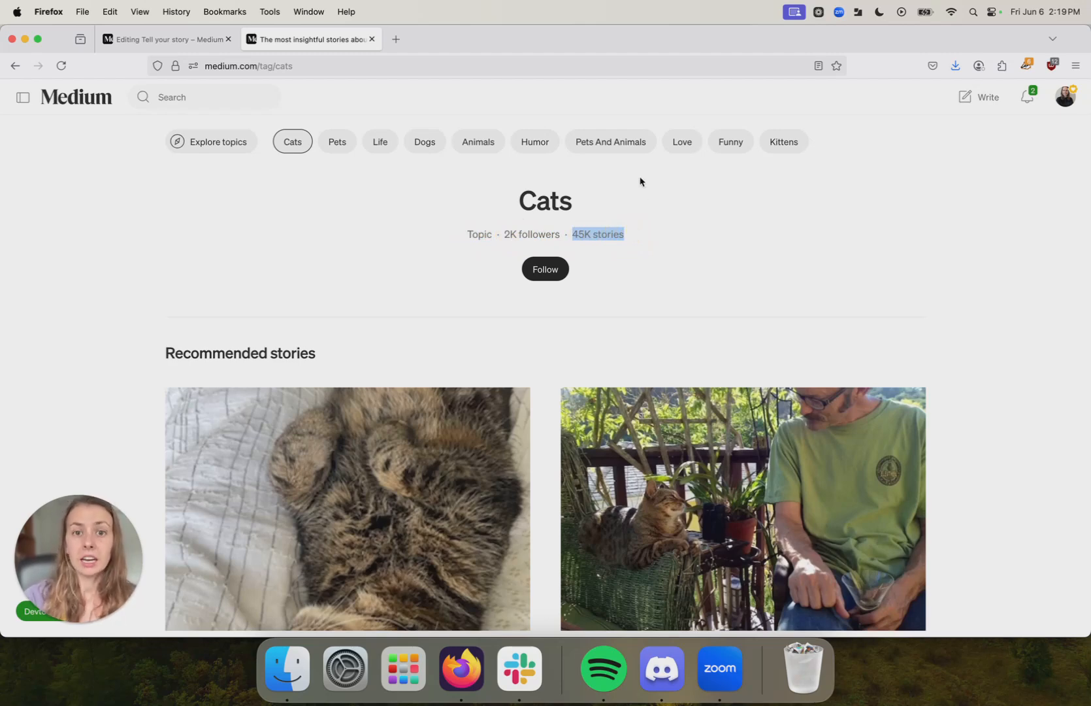
mouse_move(594, 144)
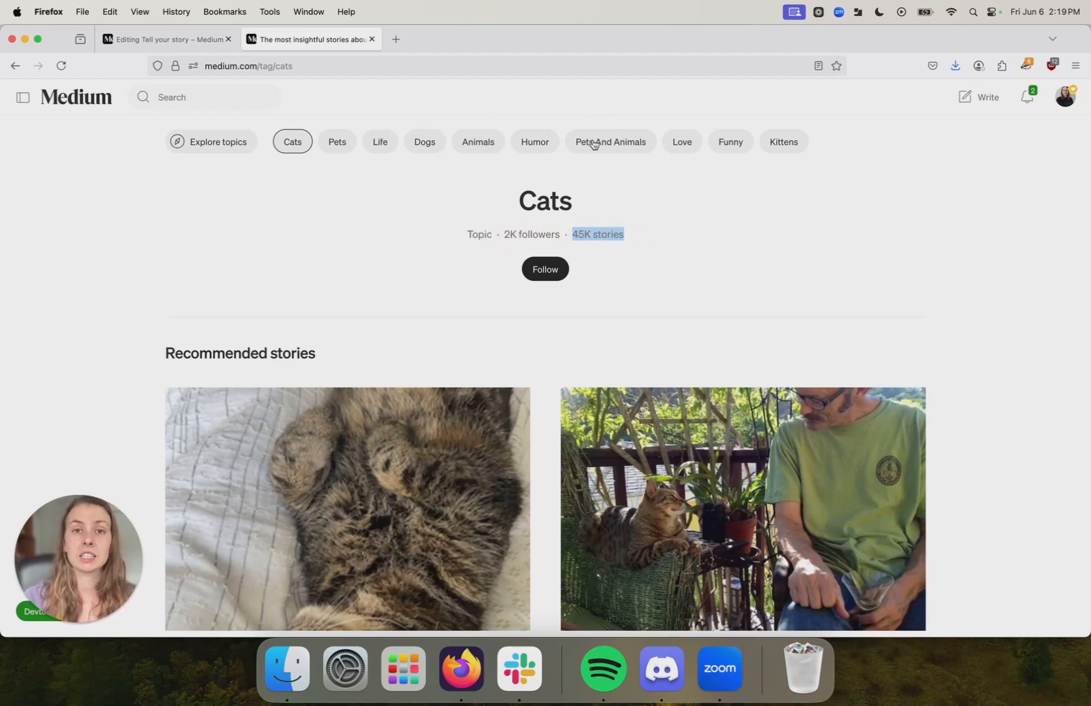
mouse_move(438, 150)
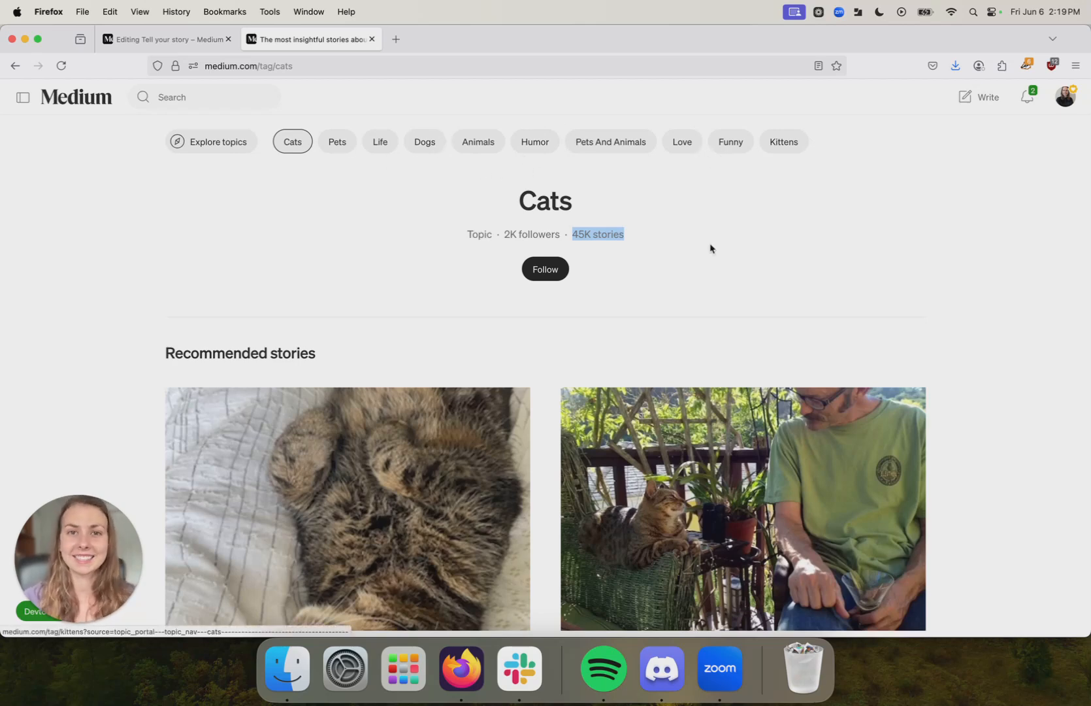
scroll(down, 3)
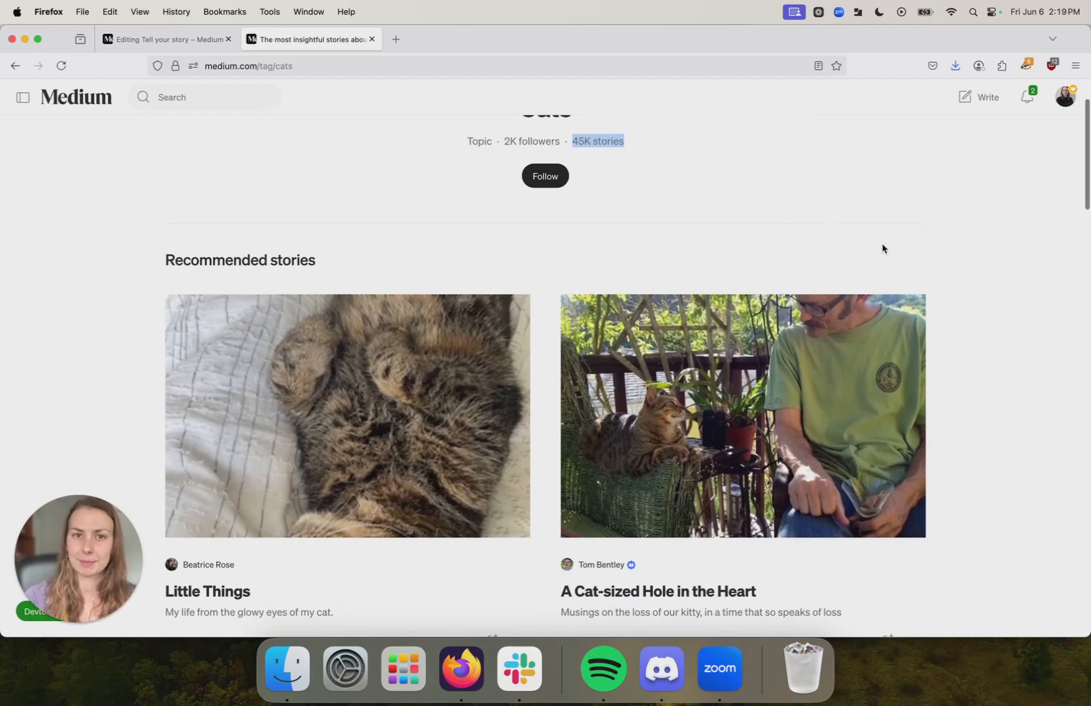
scroll(down, 3)
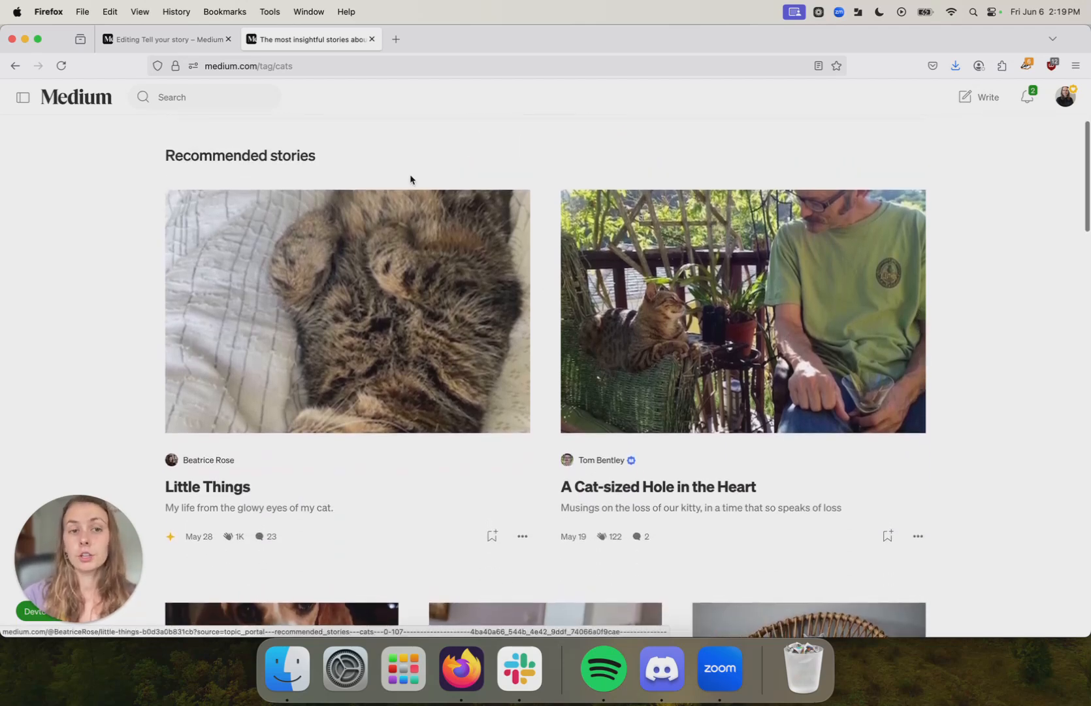
mouse_move(544, 255)
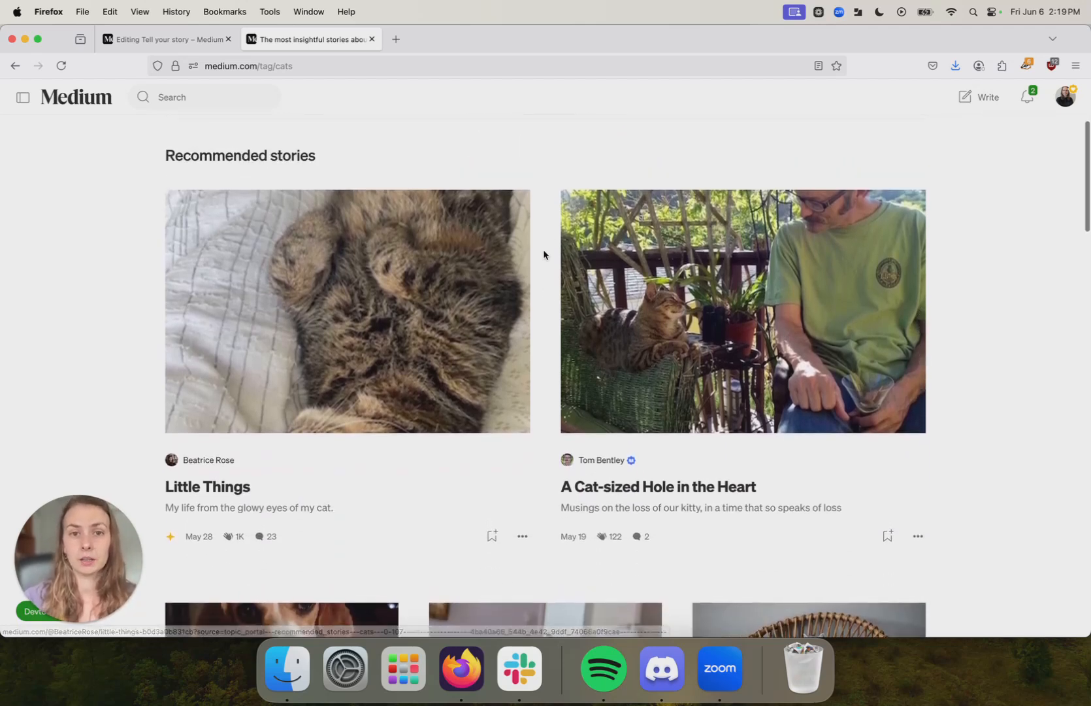
scroll(down, 3)
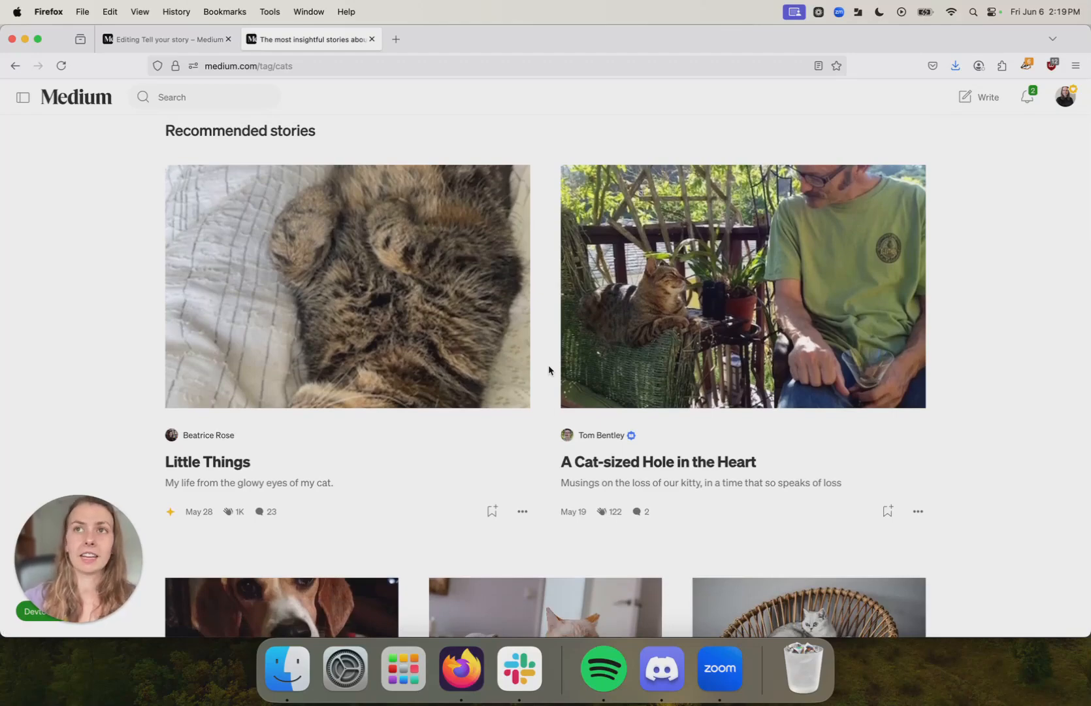
scroll(down, 3)
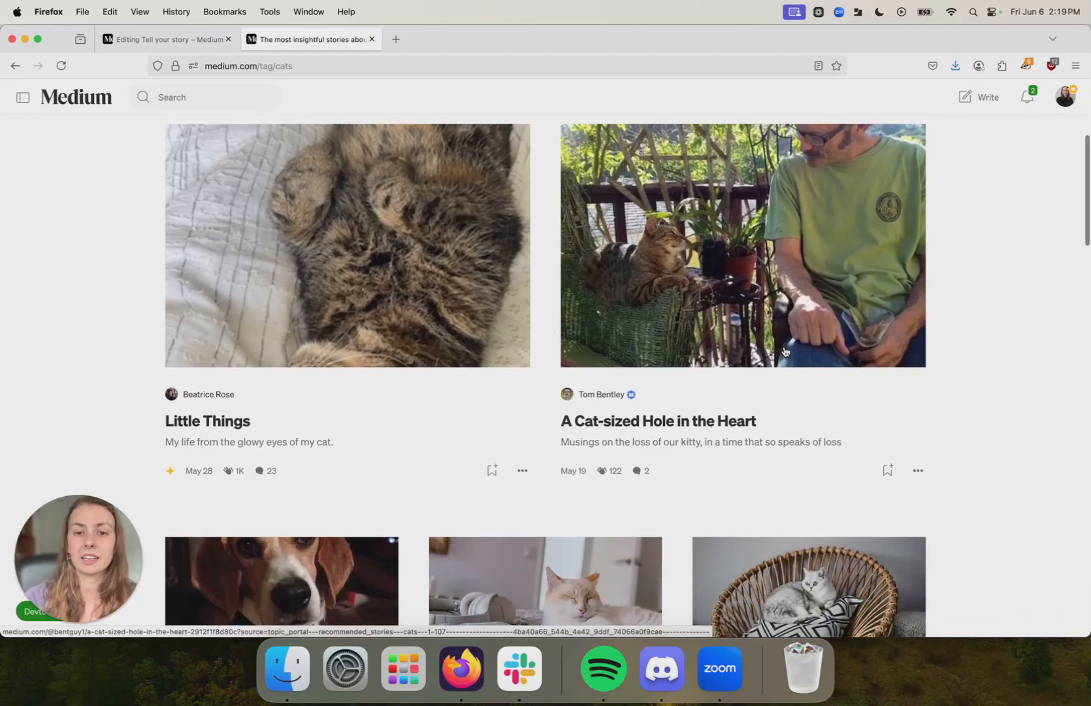
scroll(down, 3)
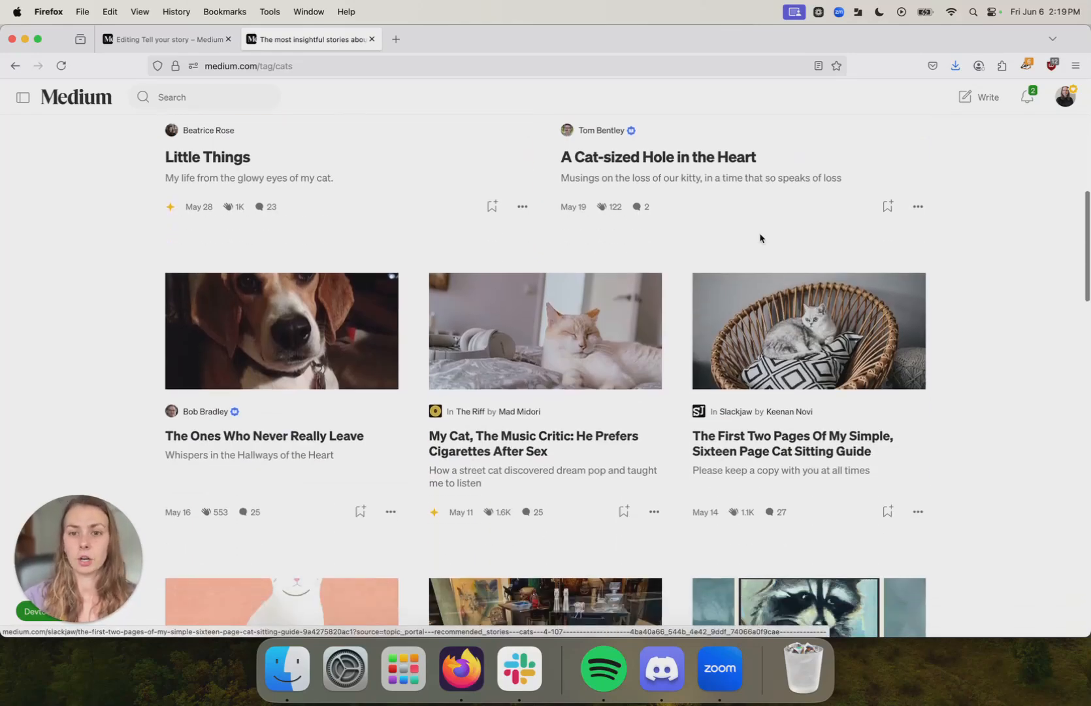
mouse_move(686, 366)
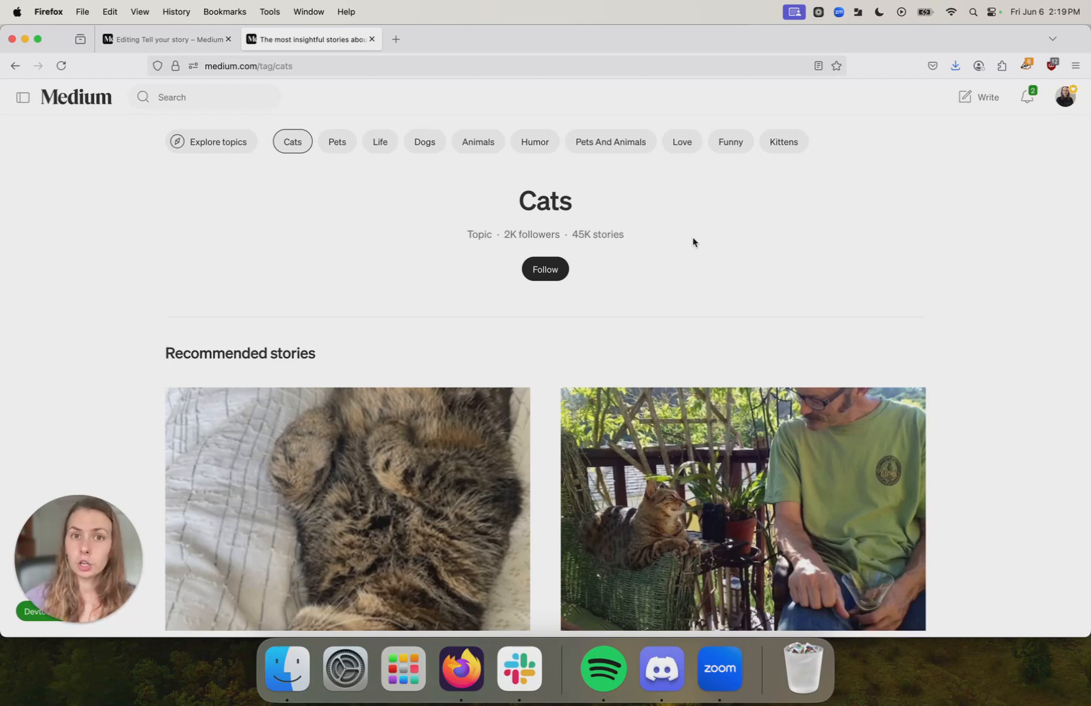
mouse_move(579, 234)
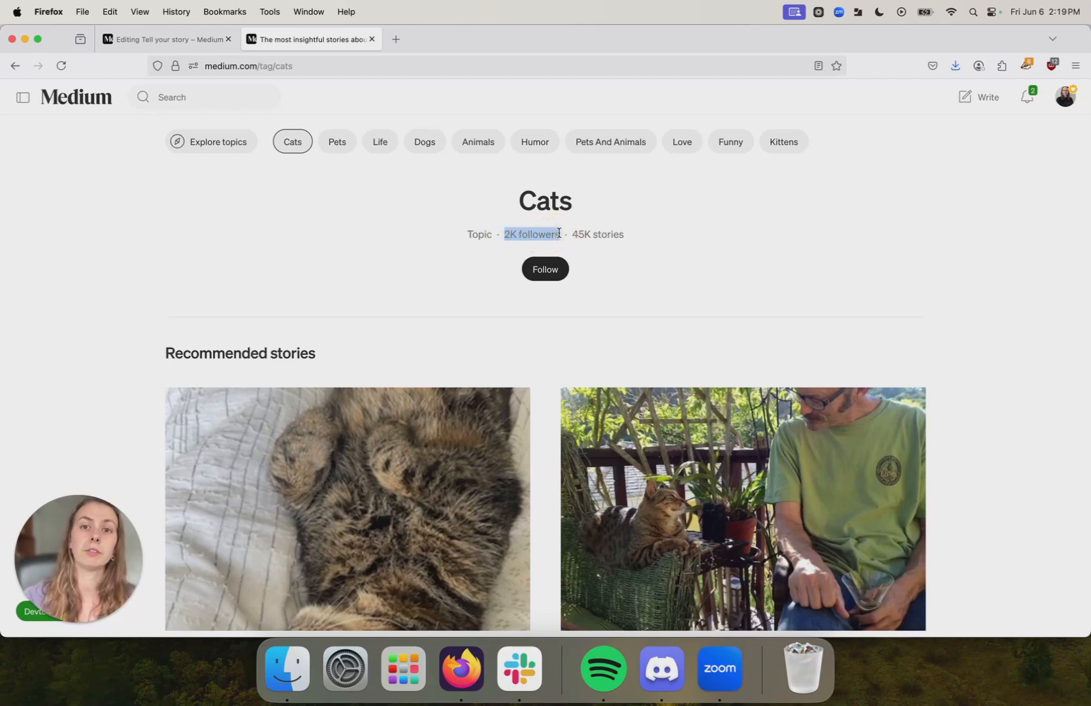
Step: Visit medium.com/tag/cats-n-th, then follow the related topic chips onward
click(249, 65)
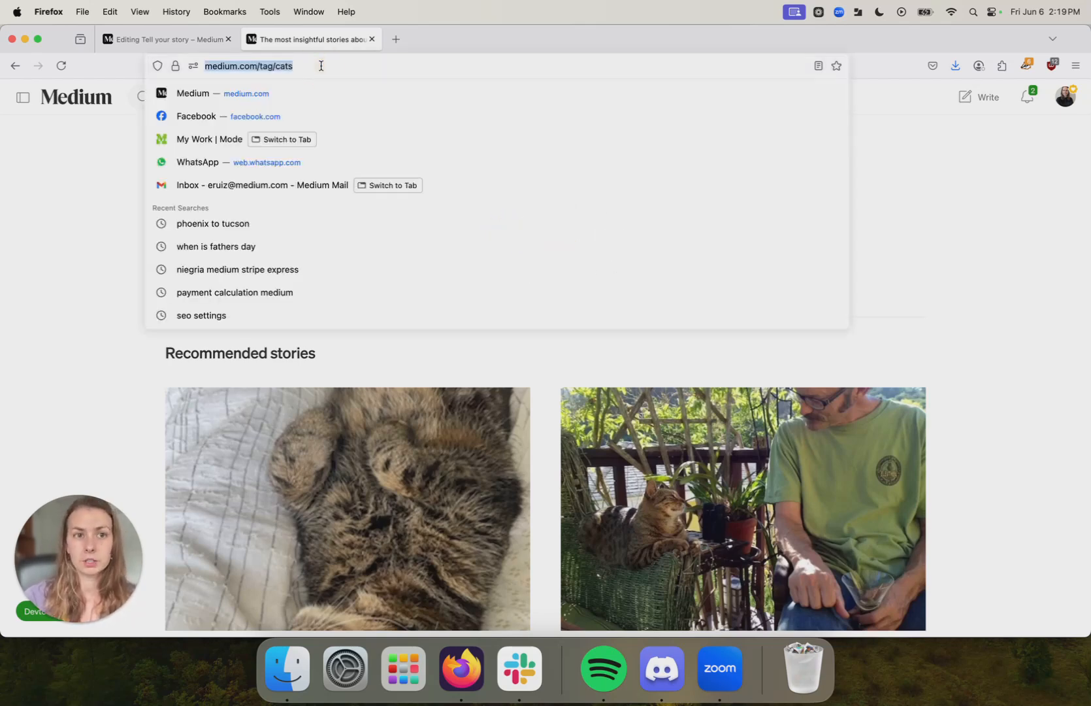
text(https://medium.com/tag/cats-n-th)
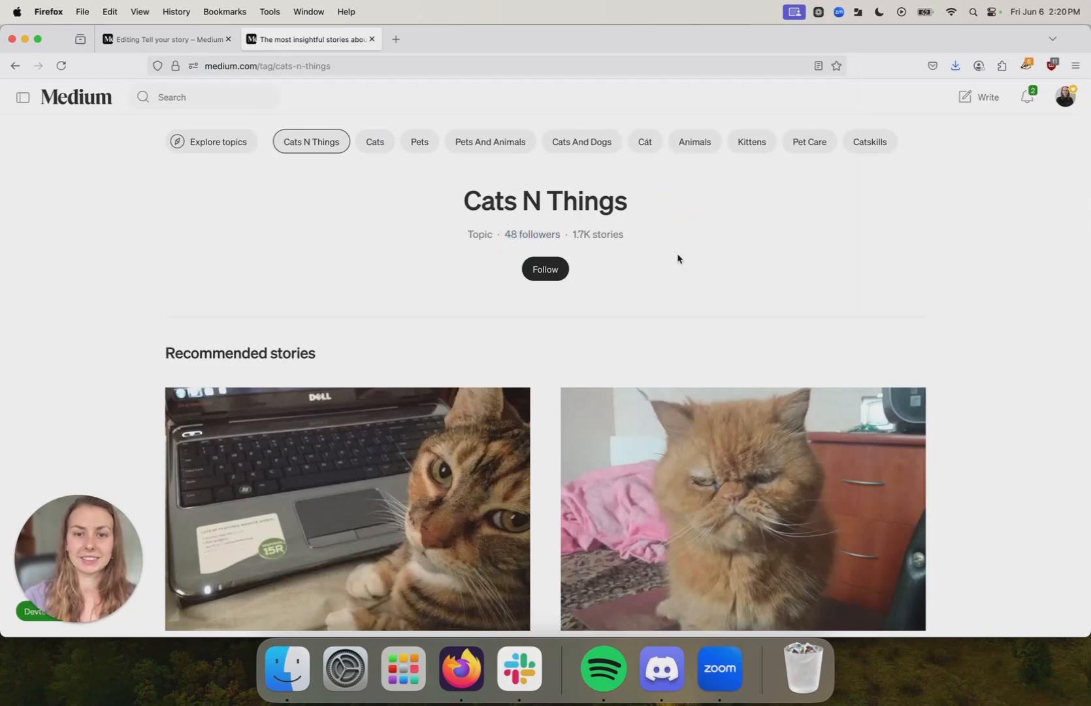
click(375, 141)
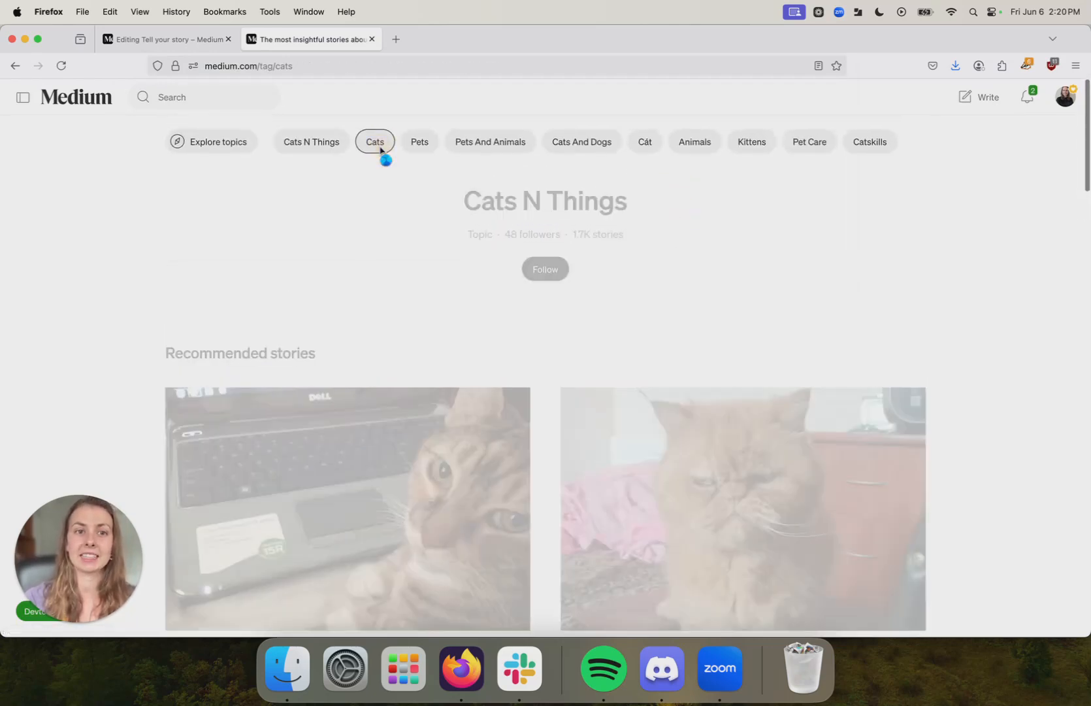
click(419, 141)
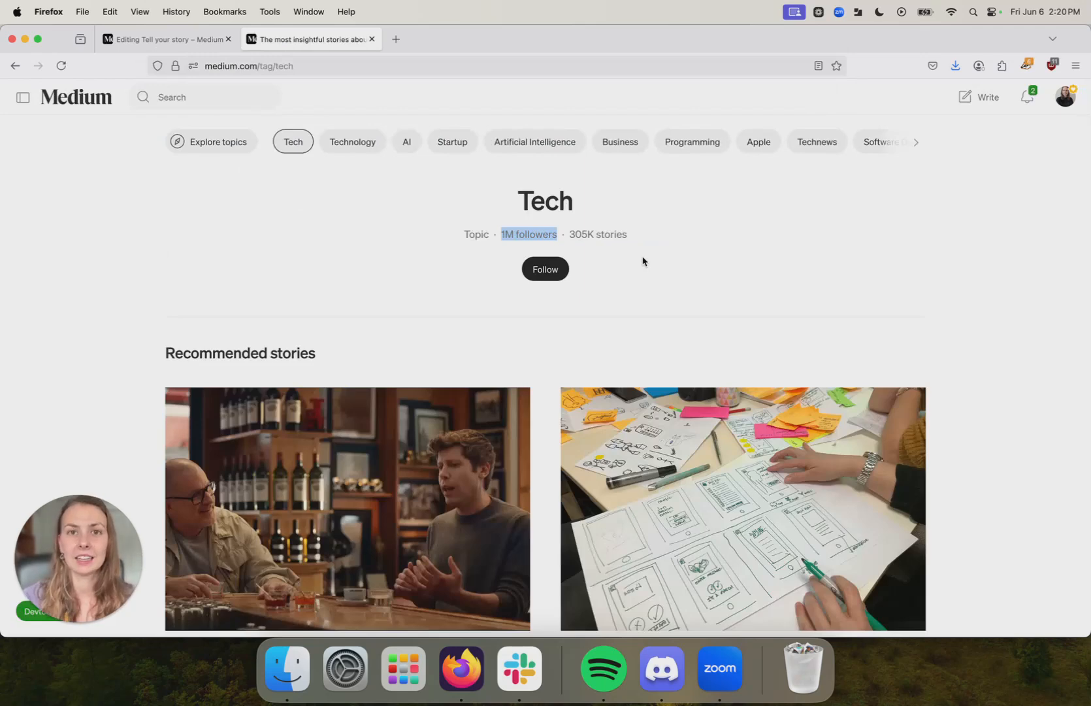
mouse_move(664, 252)
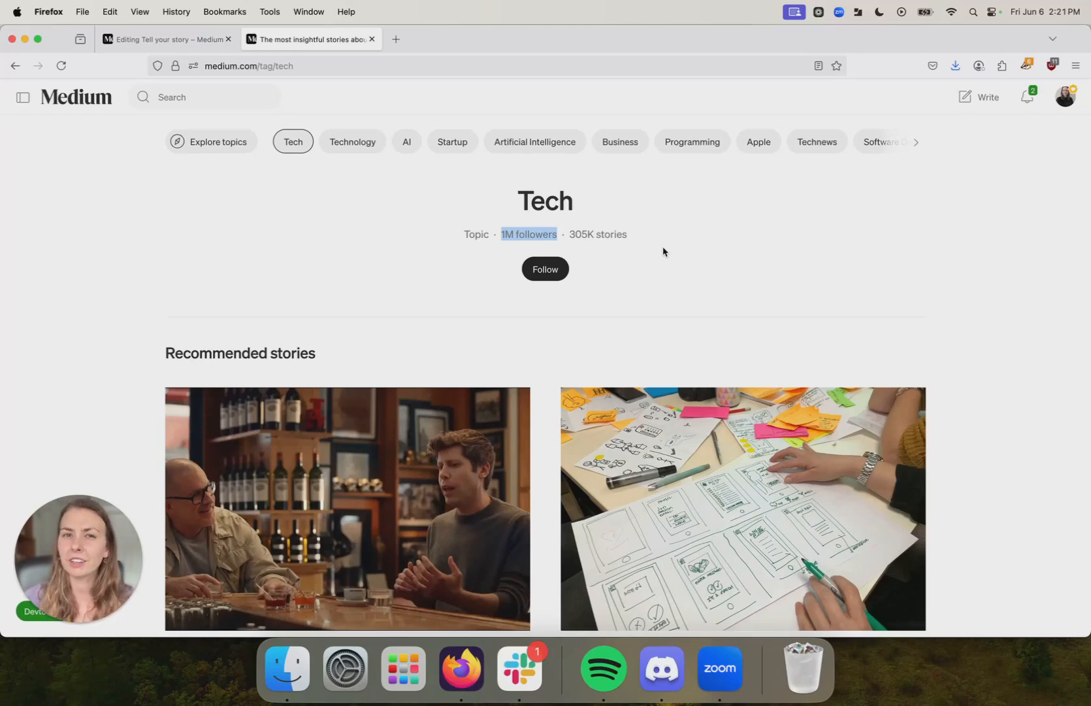
mouse_move(827, 245)
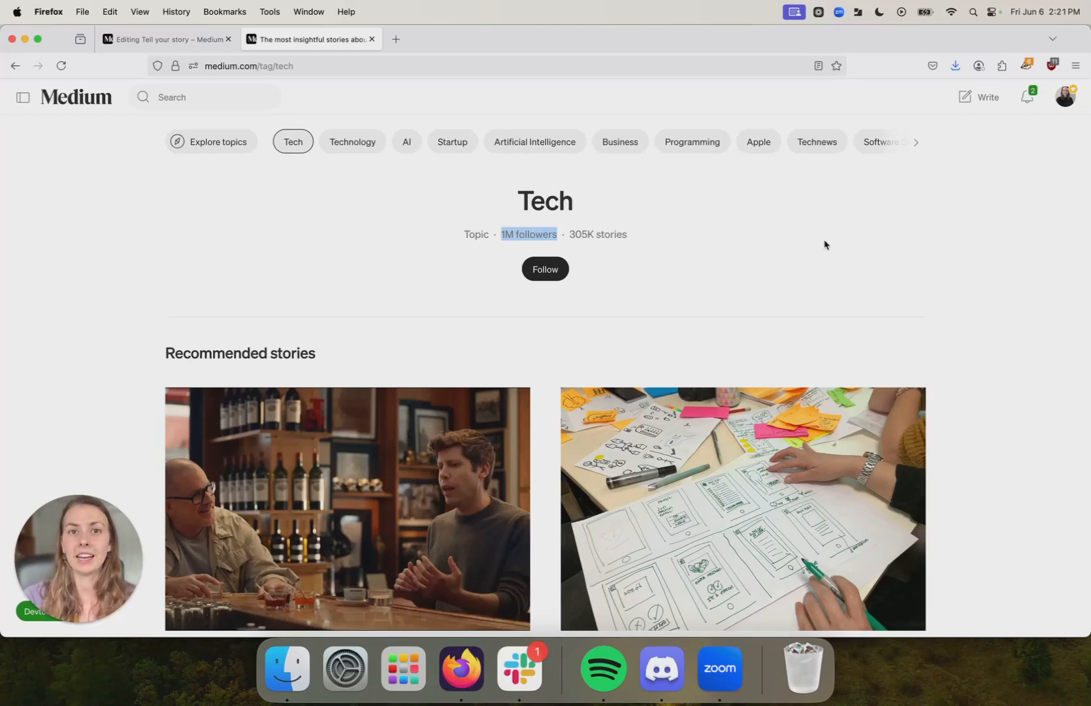
Step: Scroll the Tech page to recommended stories from Thought Thinkers and Voice Out!
scroll(down, 3)
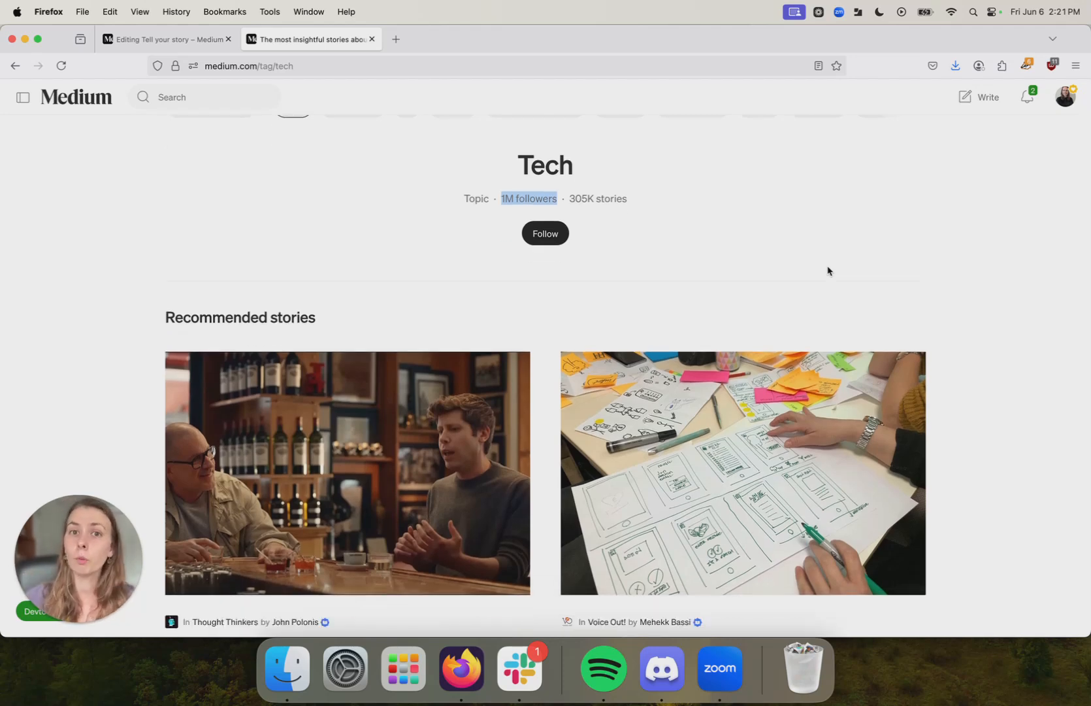
mouse_move(873, 268)
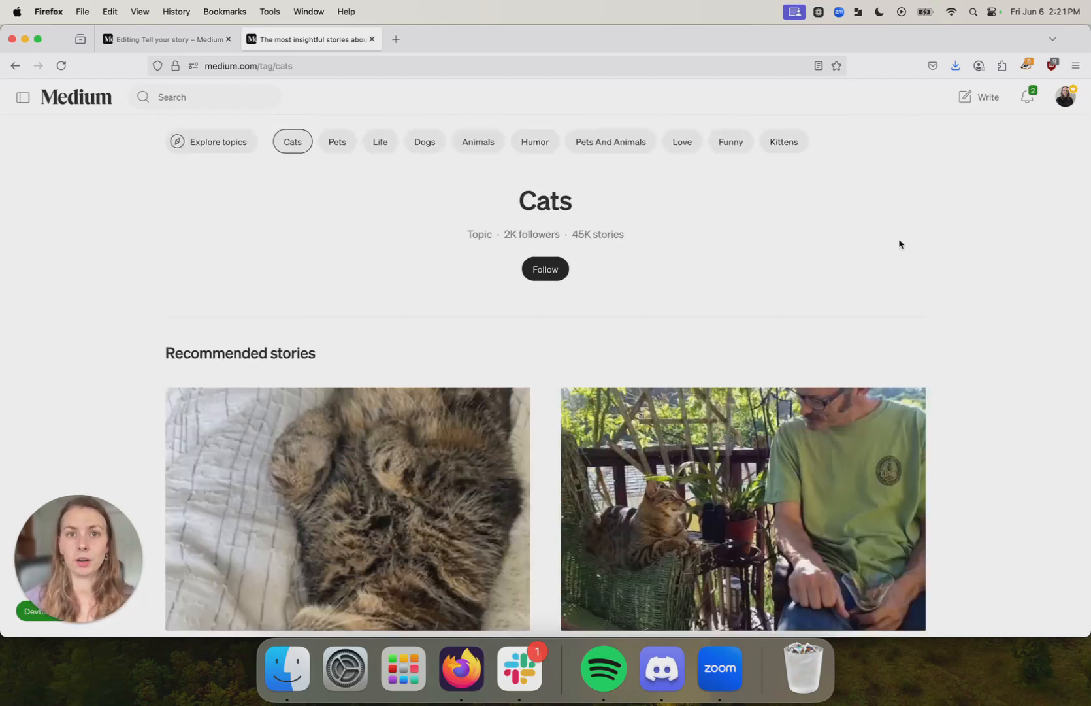
Step: Scroll down through the Cats topic's recommended stories
scroll(down, 3)
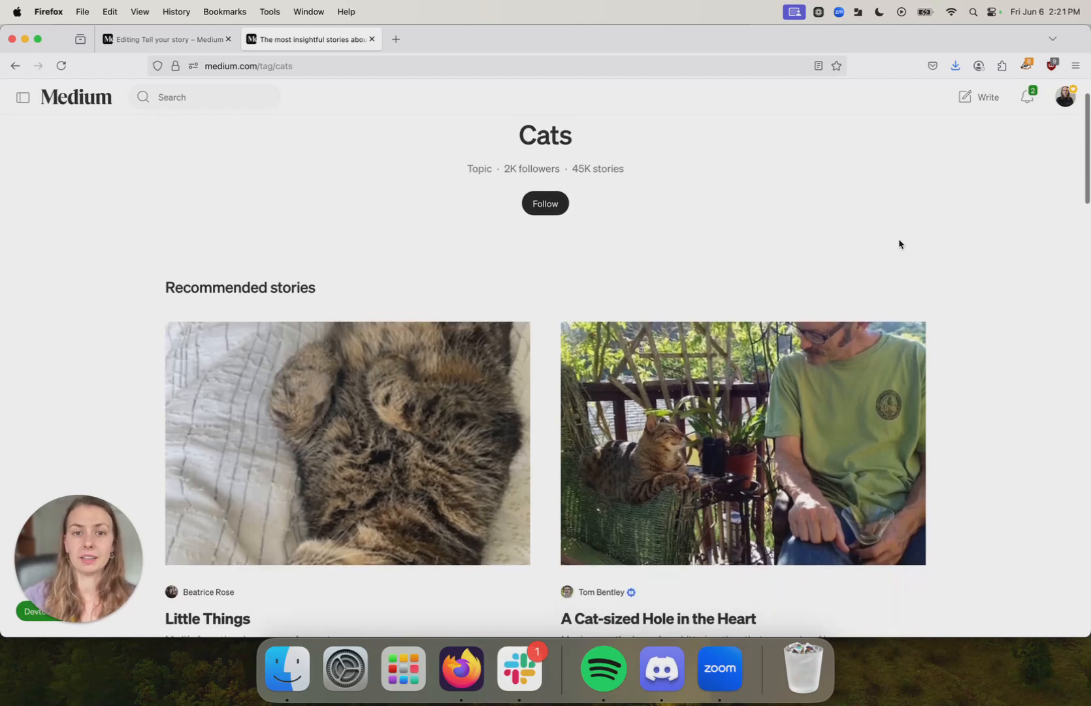
scroll(down, 3)
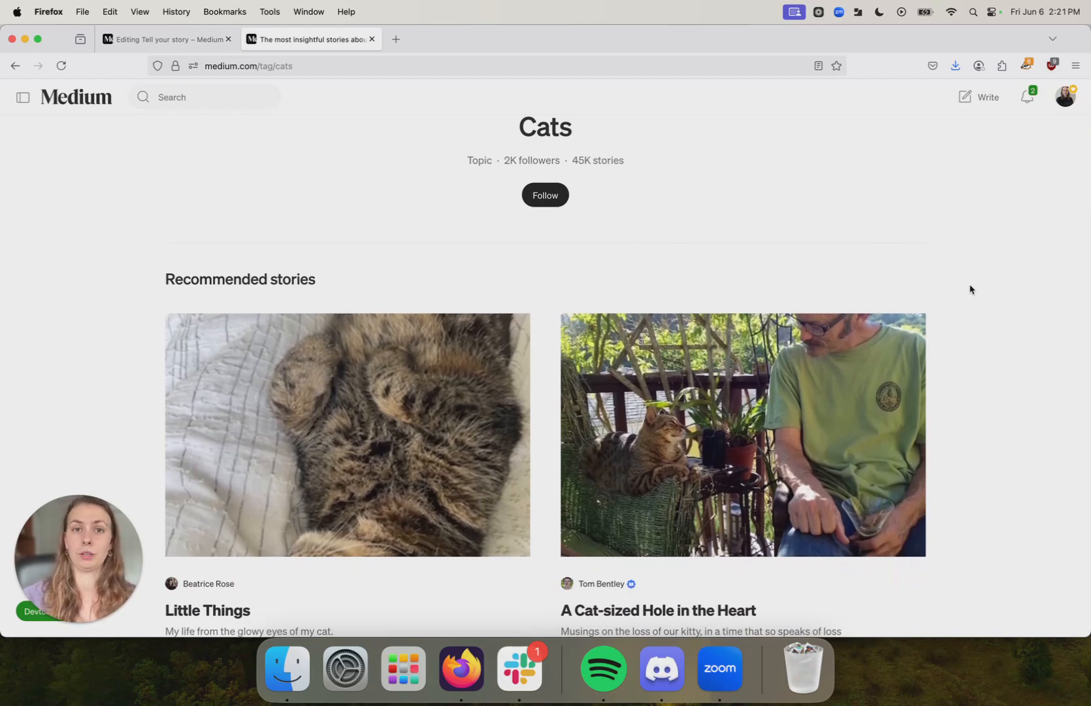
scroll(down, 3)
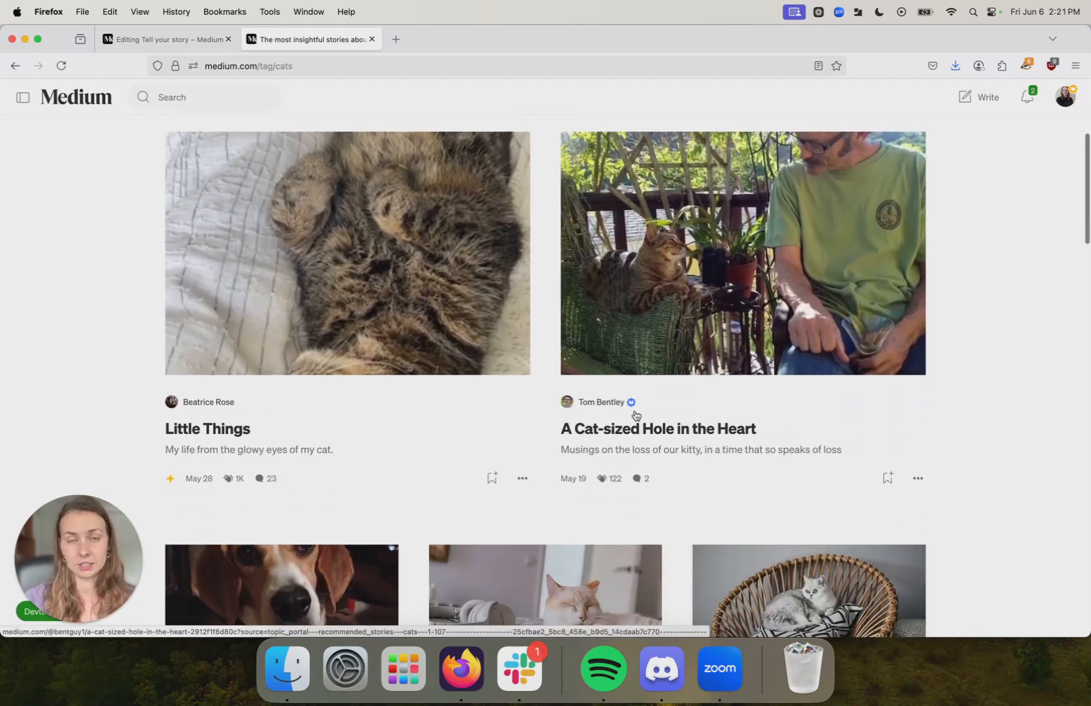
scroll(down, 3)
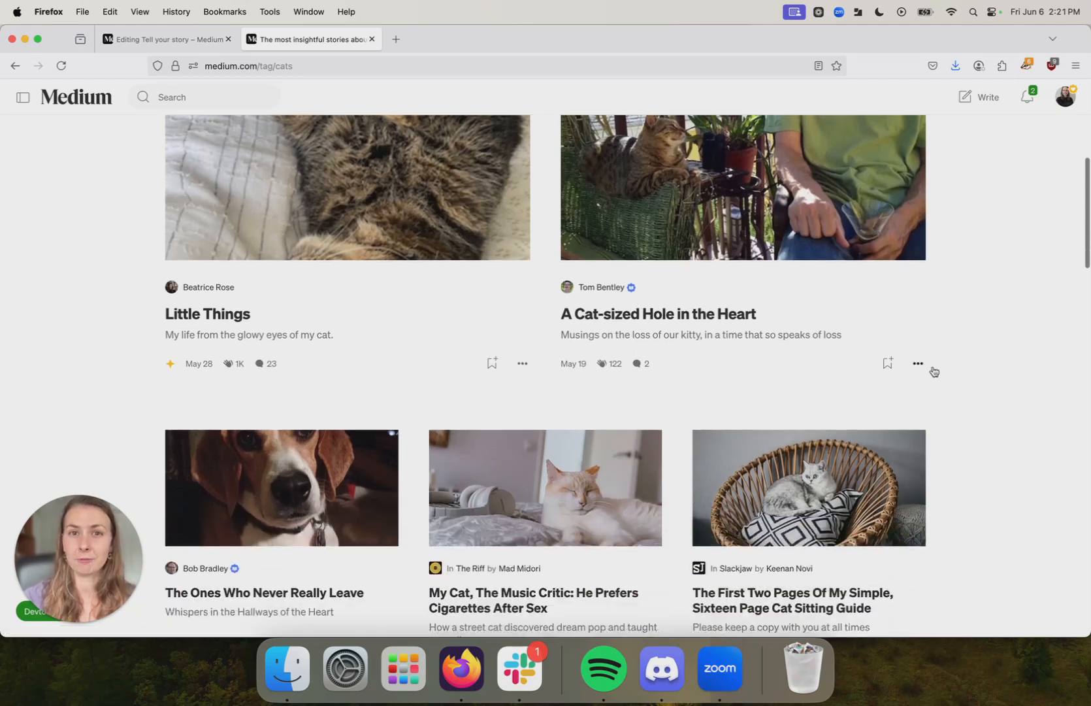
mouse_move(959, 342)
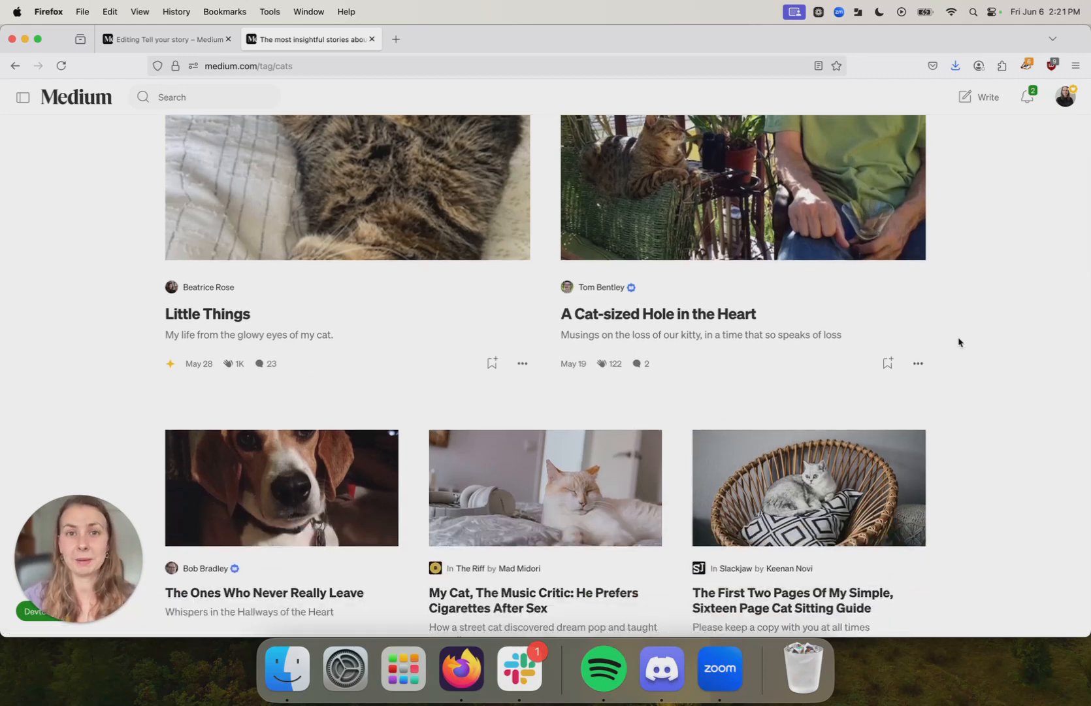
scroll(down, 3)
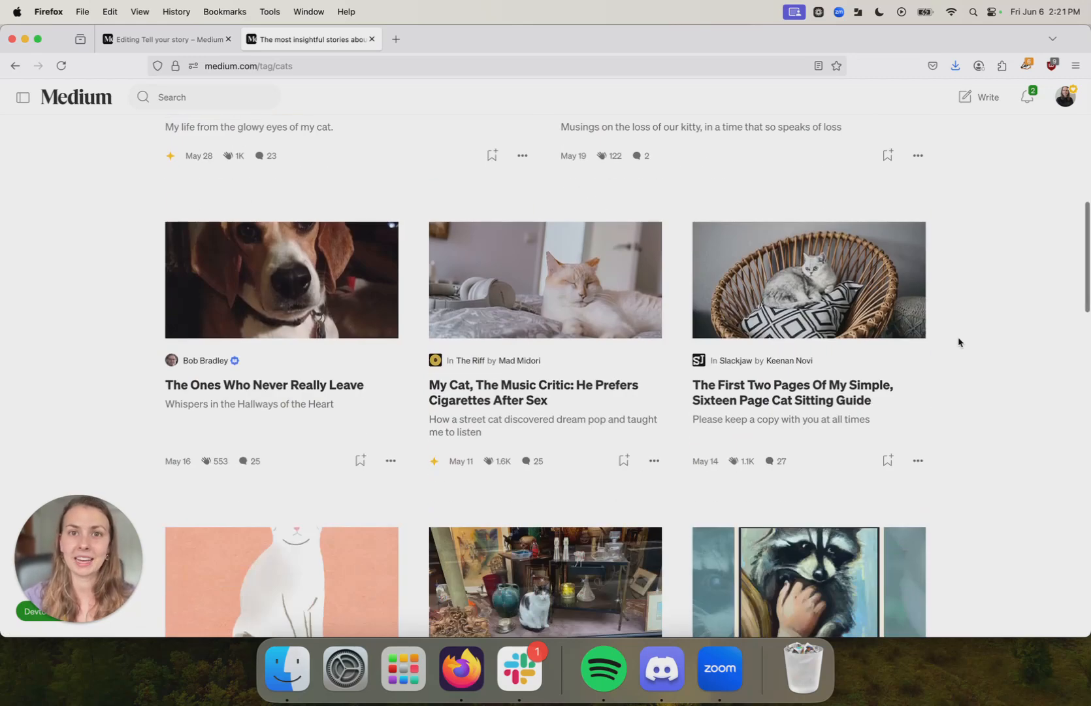
scroll(down, 3)
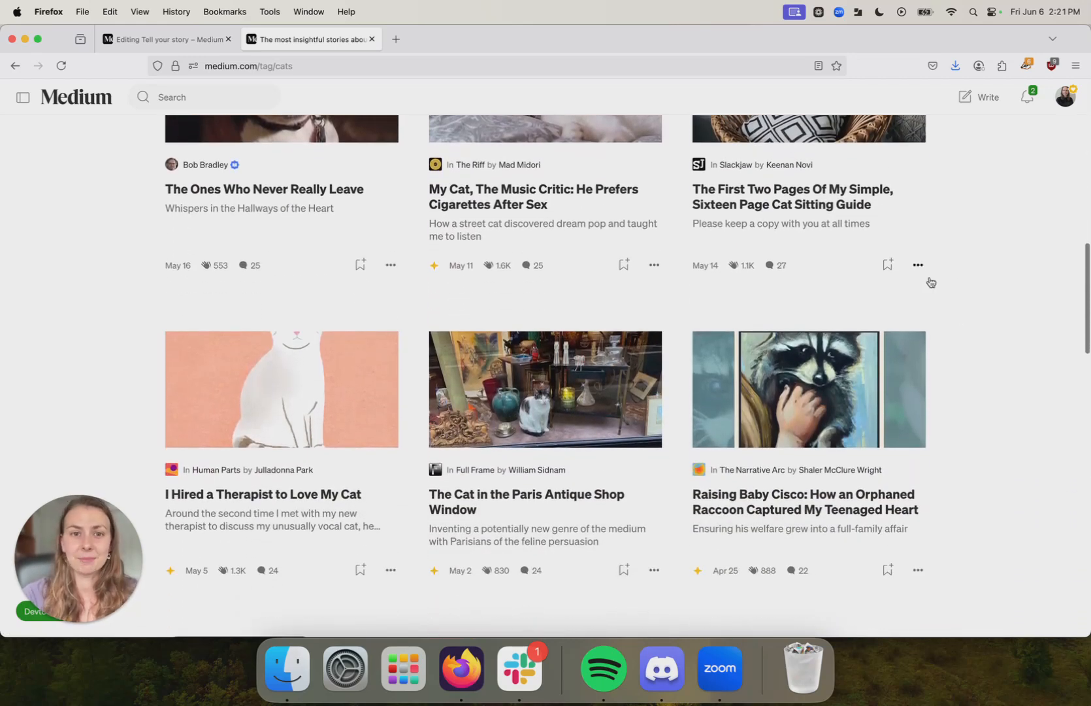
mouse_move(915, 341)
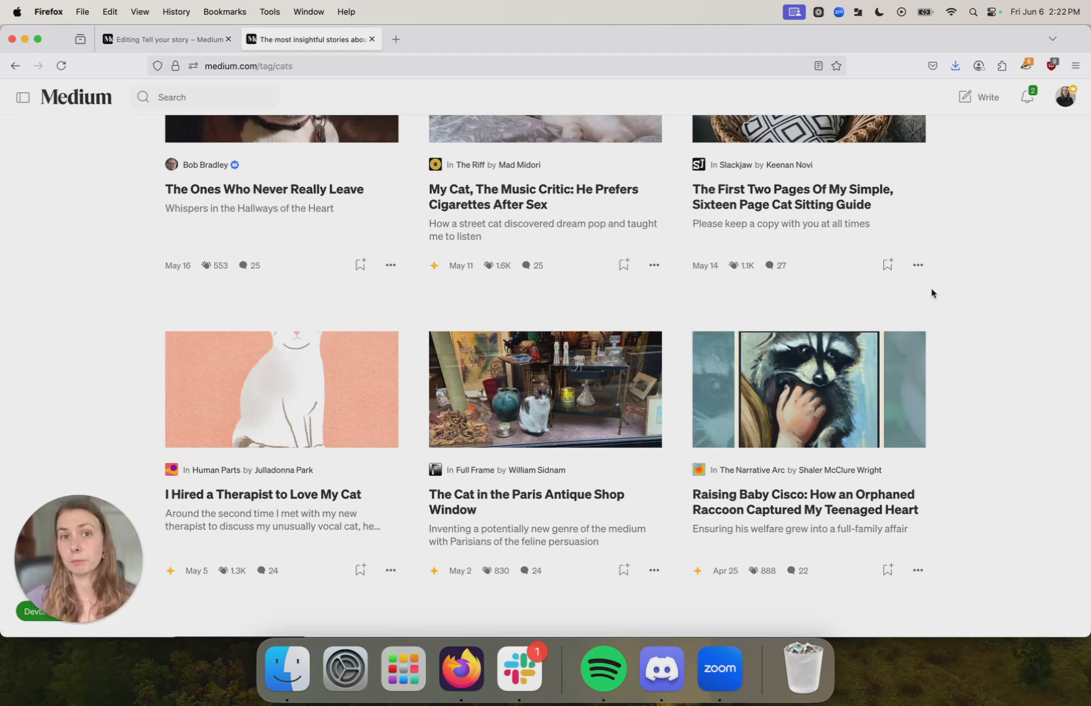
mouse_move(945, 250)
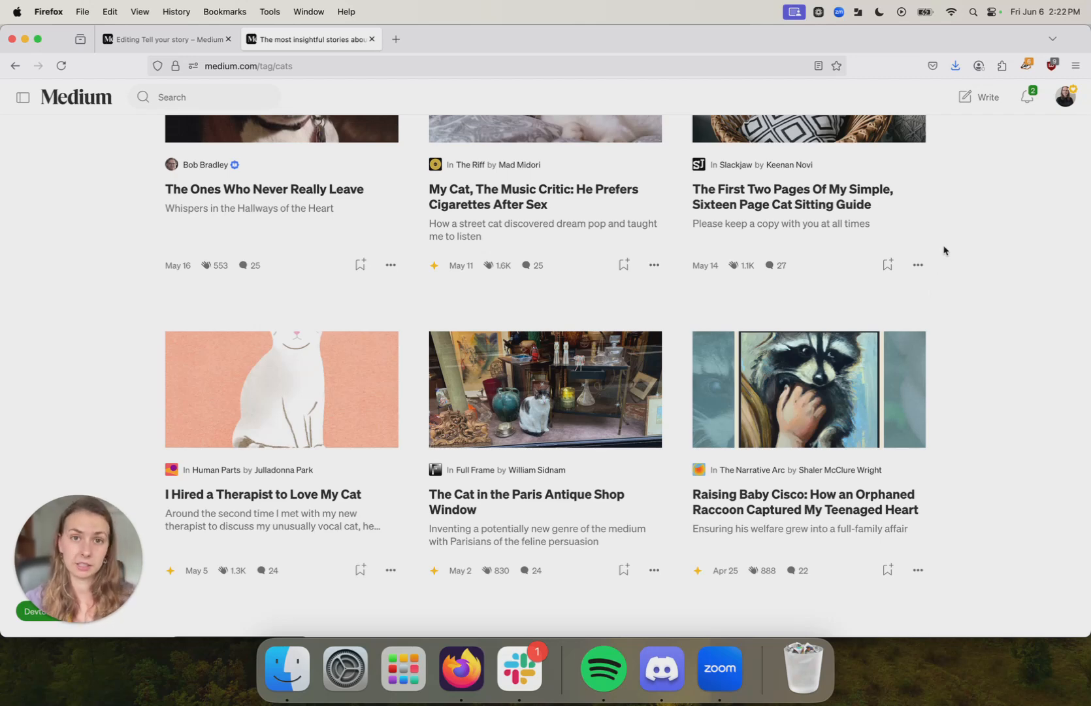
scroll(down, 3)
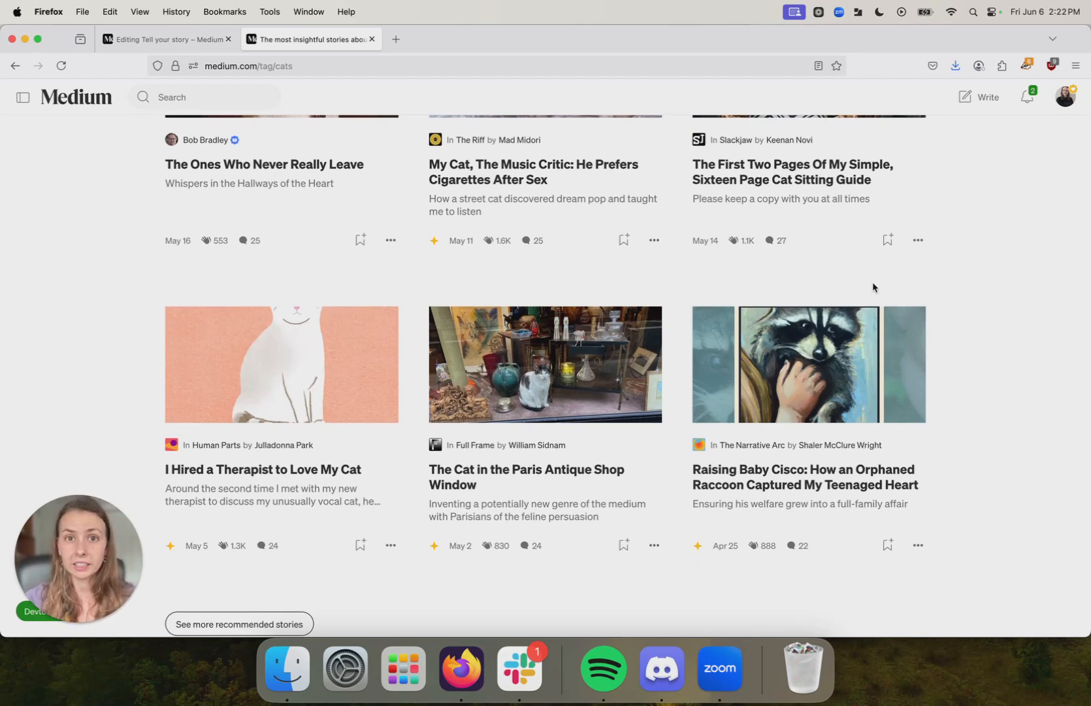
scroll(down, 3)
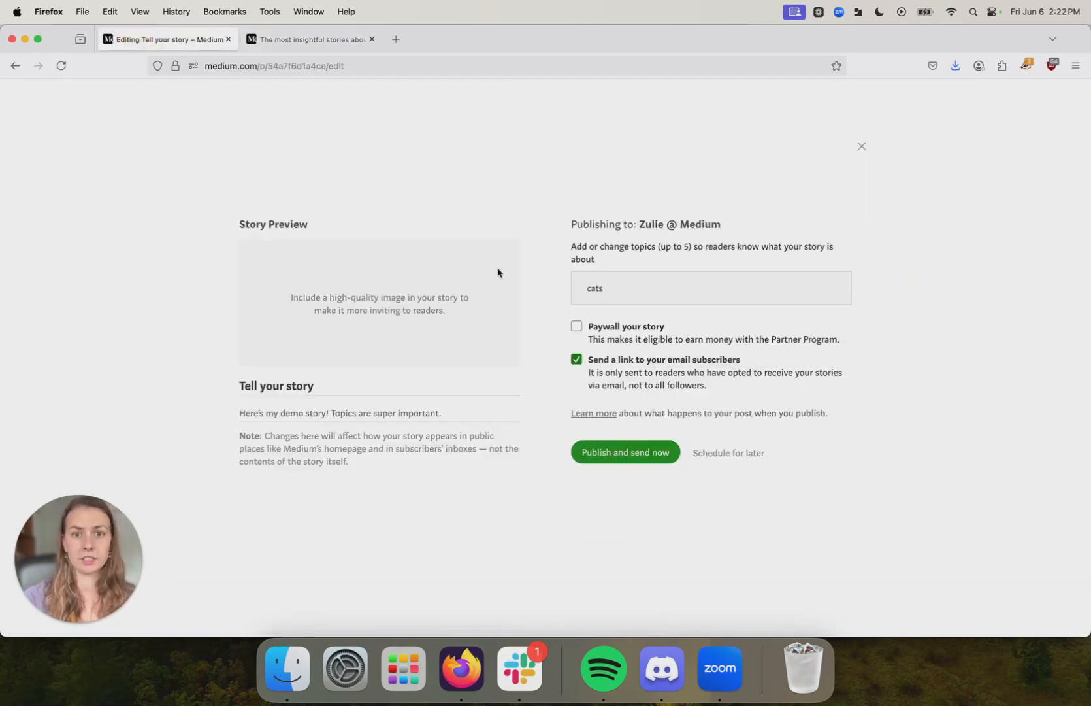
Step: Turn cats into a topic tag and add Pets, Pets And Animals and Life
click(605, 287)
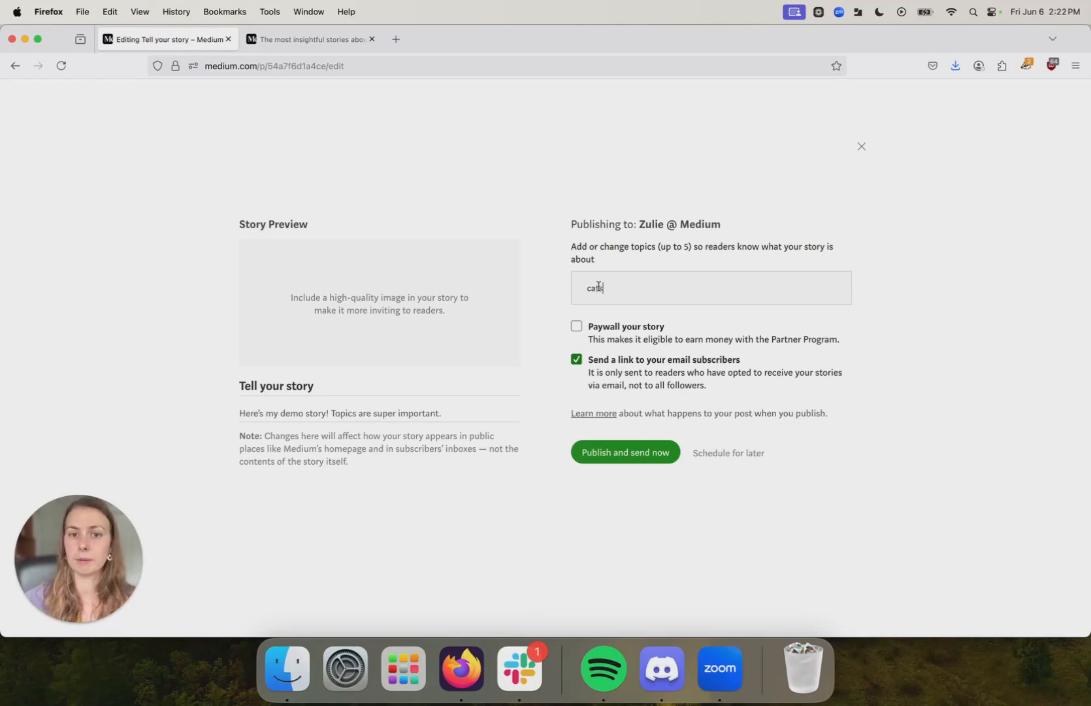
key(Enter)
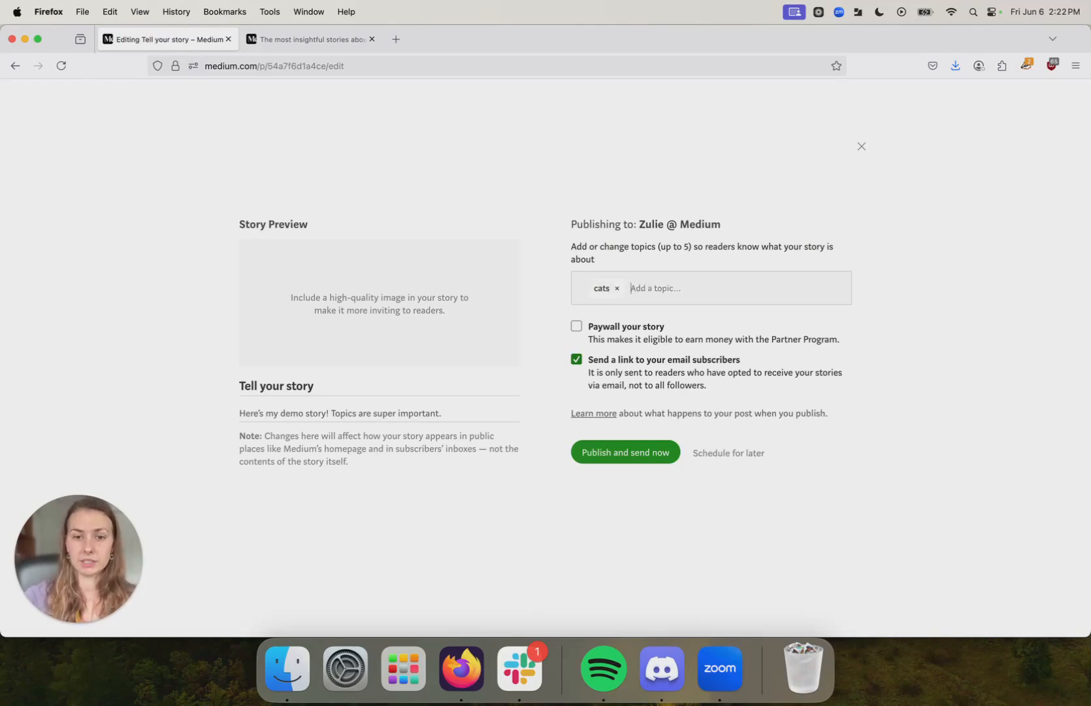
text(pets)
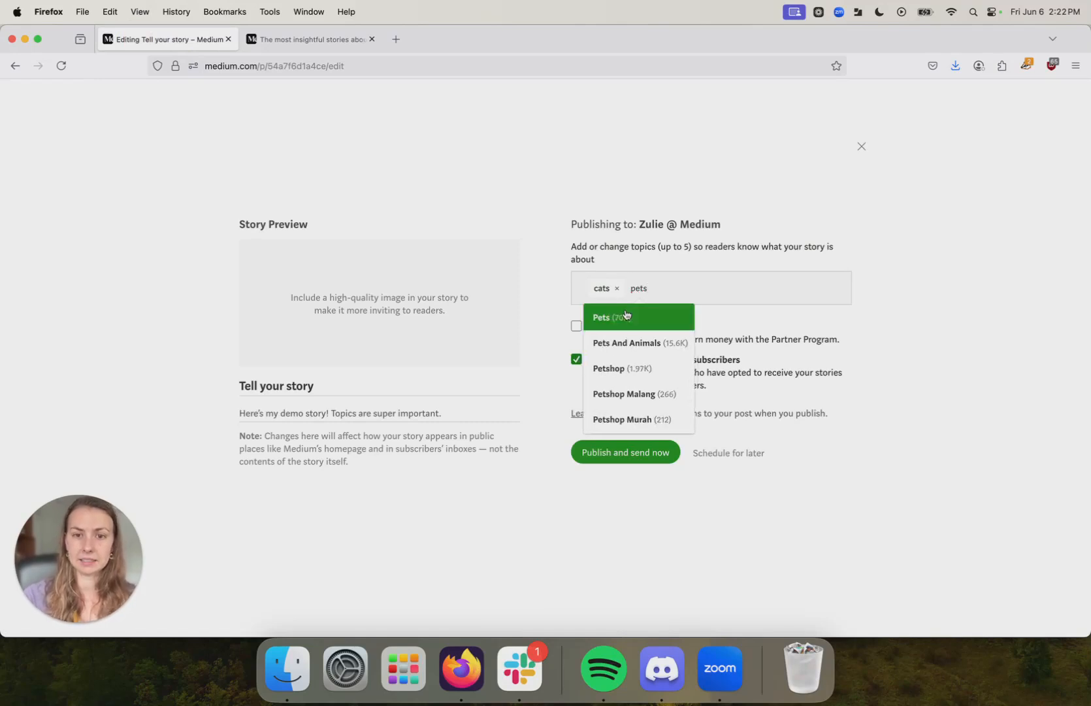
click(620, 317)
text(life)
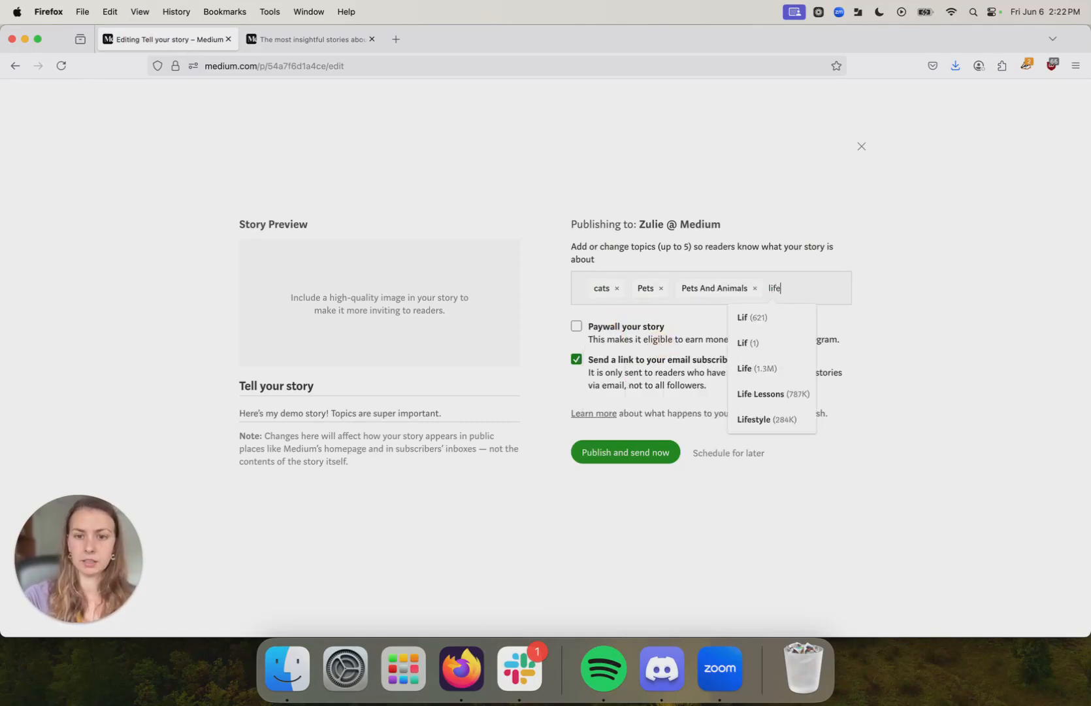
click(744, 368)
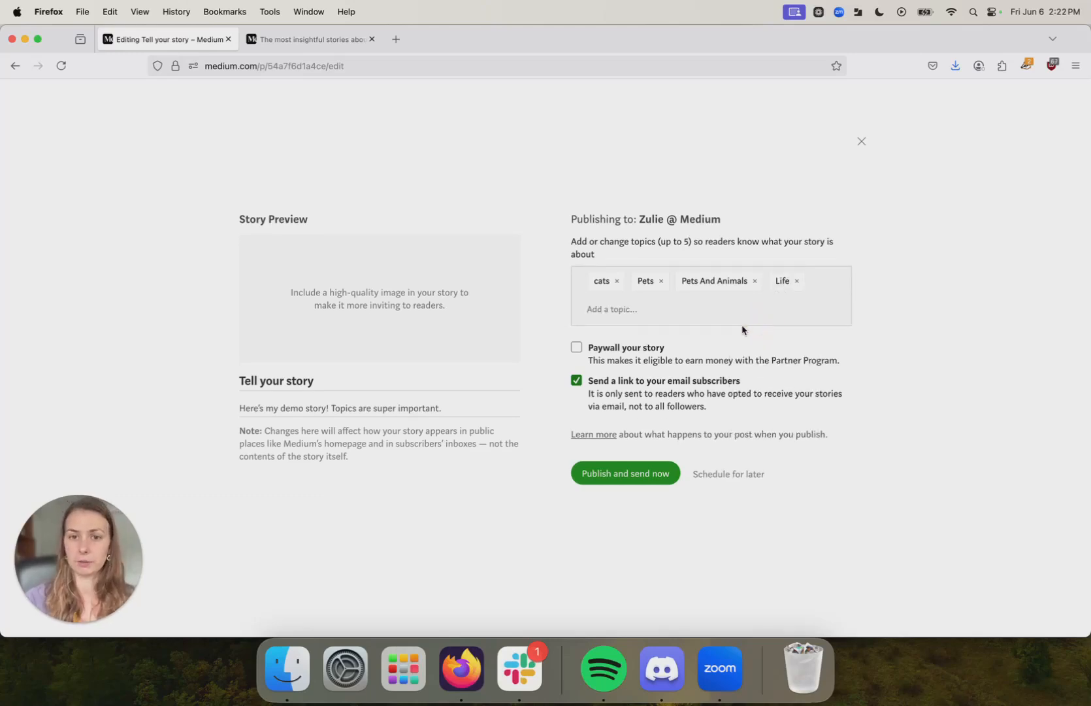
mouse_move(607, 281)
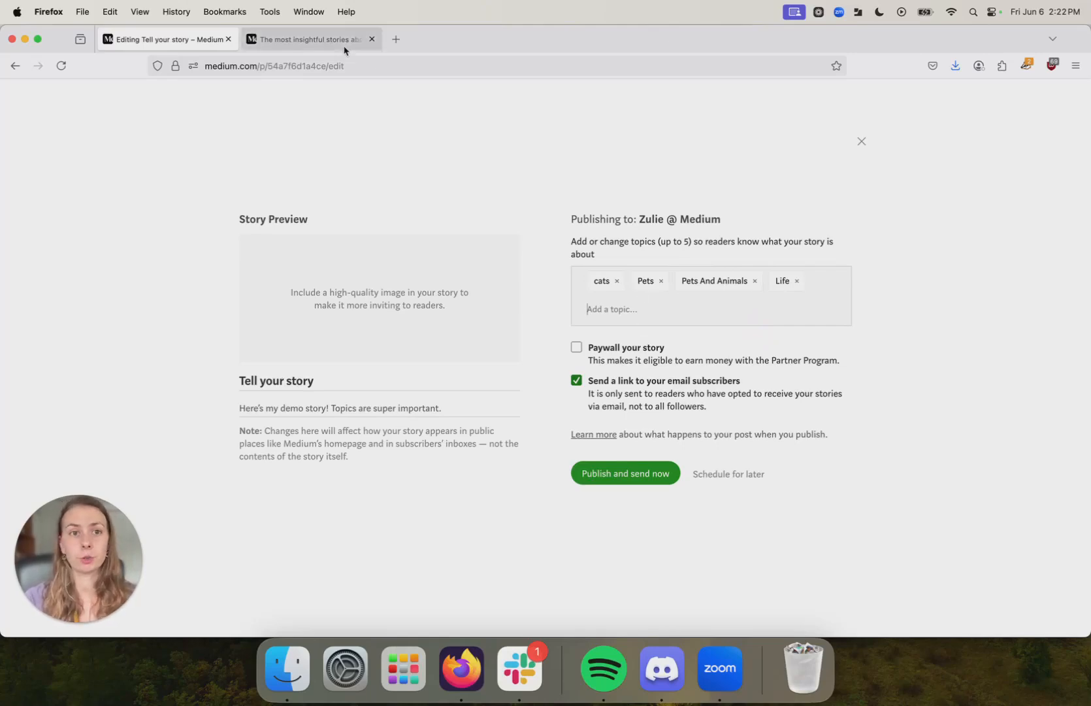
Step: Navigate the second tab's address bar to Medium's Explore topics page
click(311, 39)
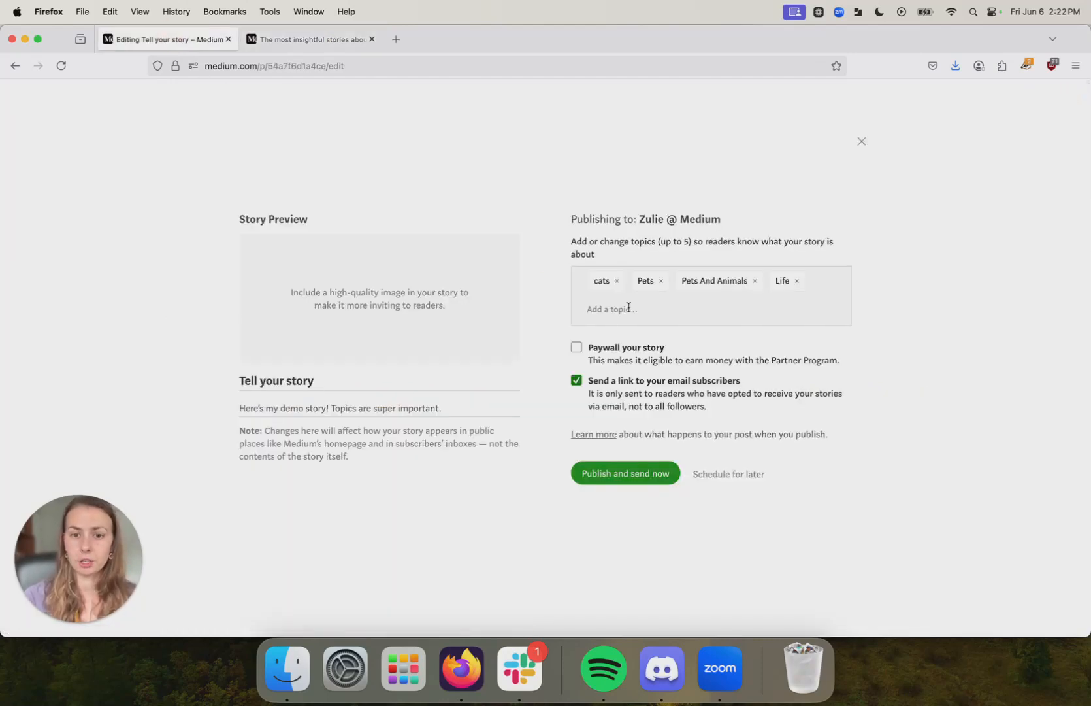
text(humor)
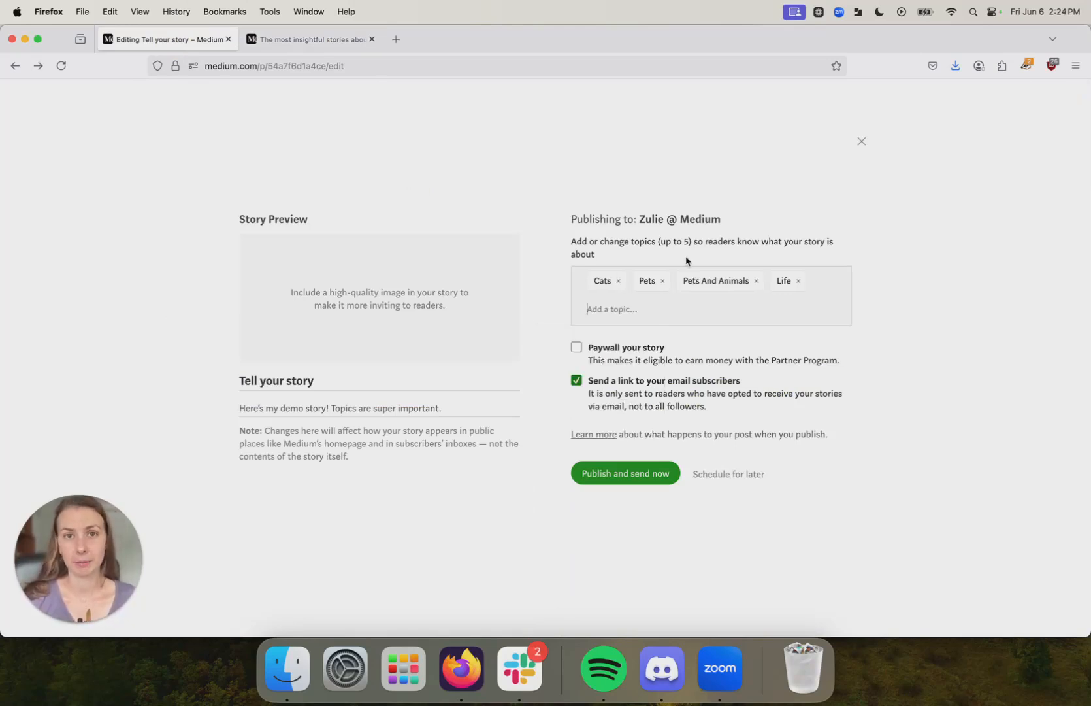
click(310, 38)
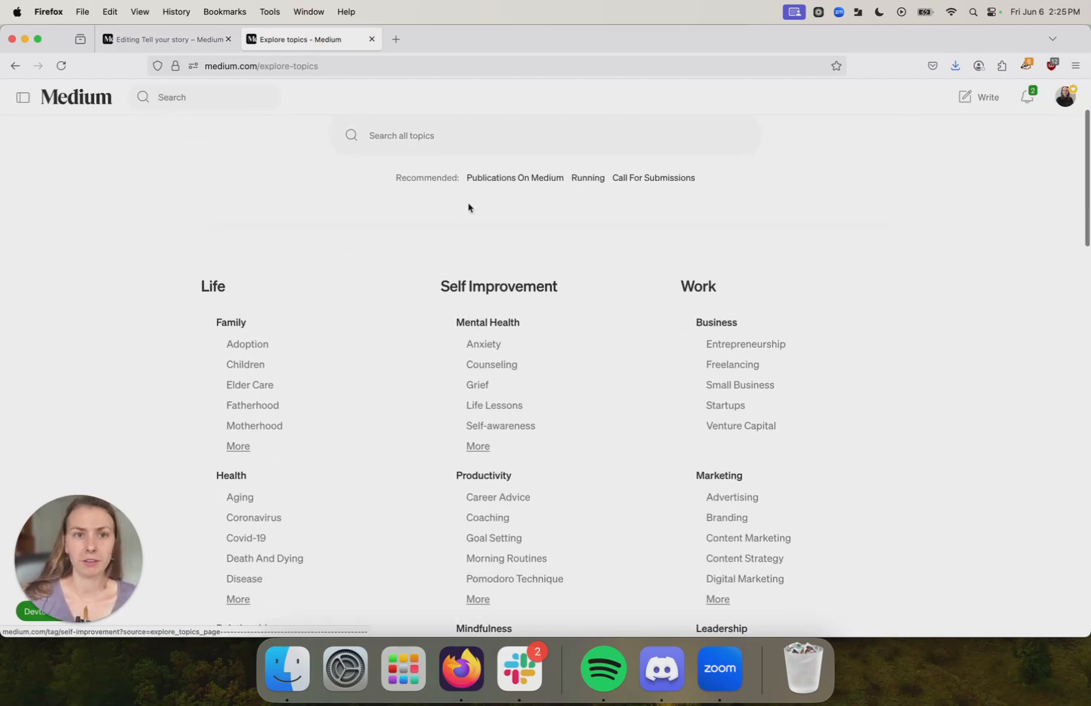
Step: Search 'cat' in Explore topics, open Cats, and browse its recommended stories
text(cat)
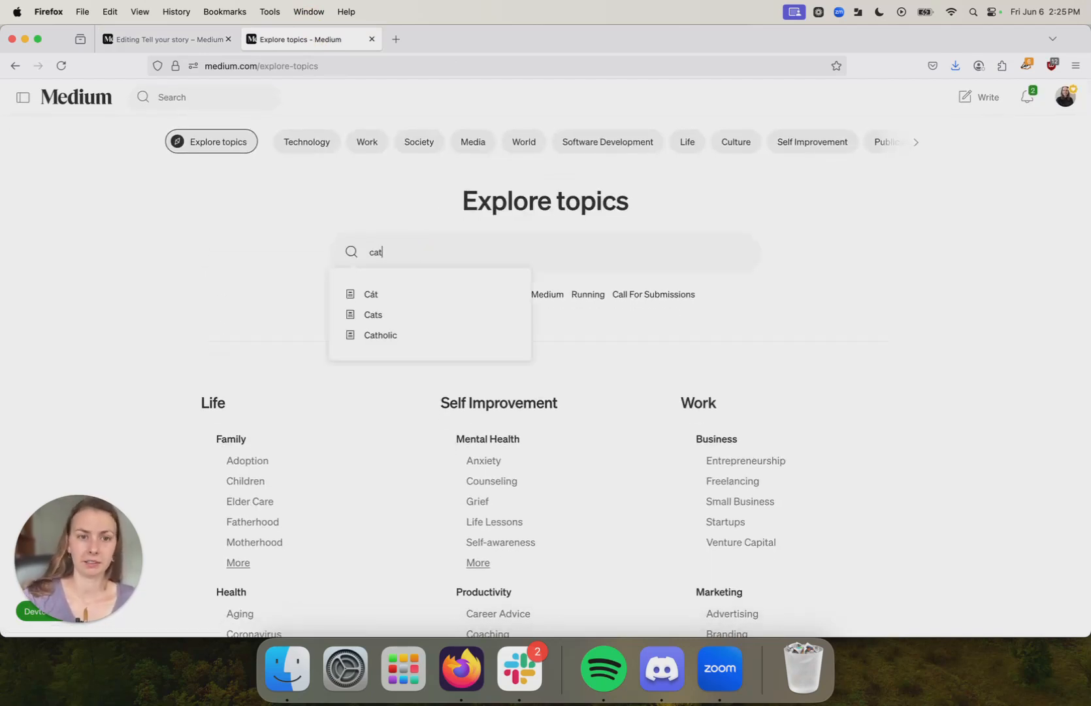
click(373, 314)
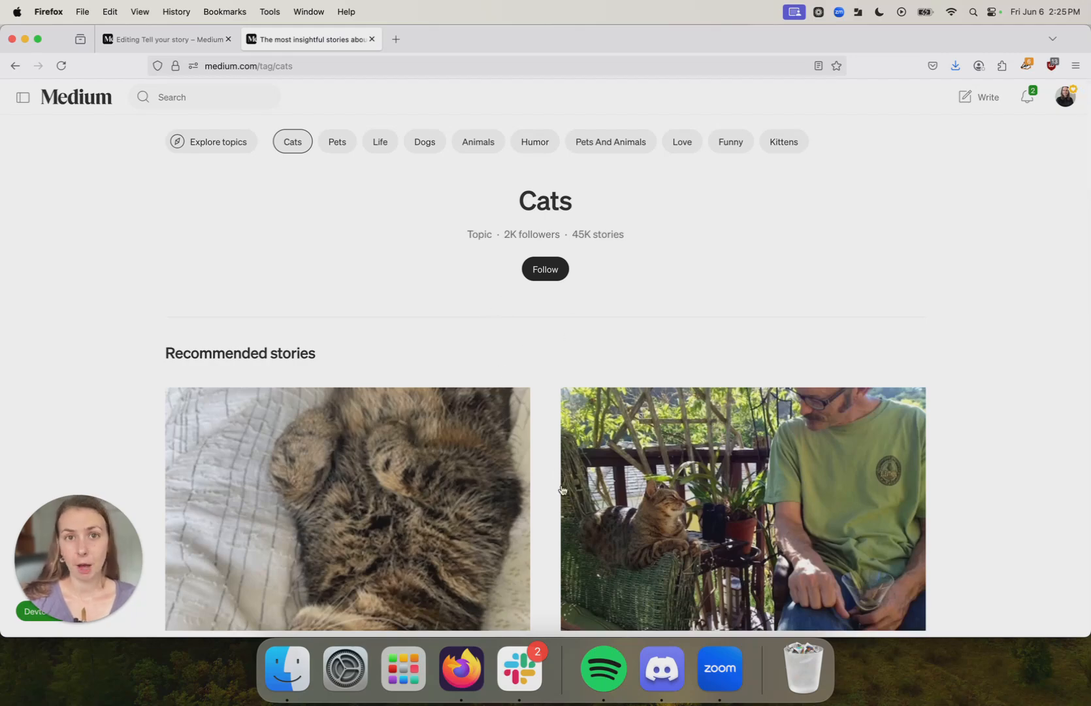
scroll(down, 3)
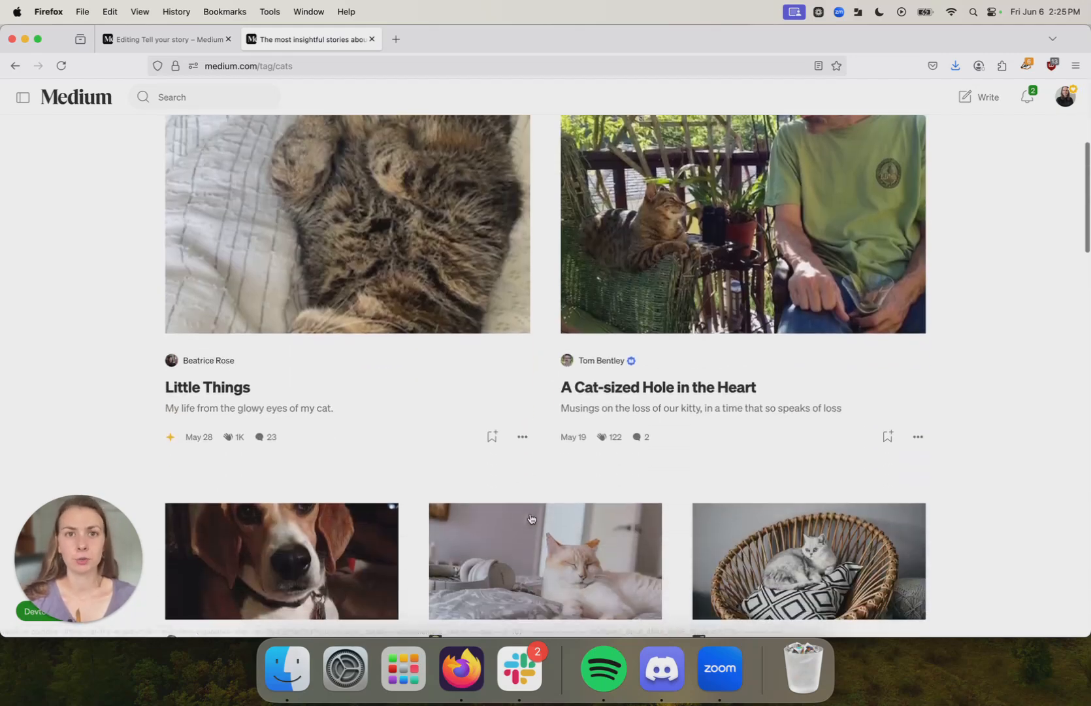
mouse_move(539, 480)
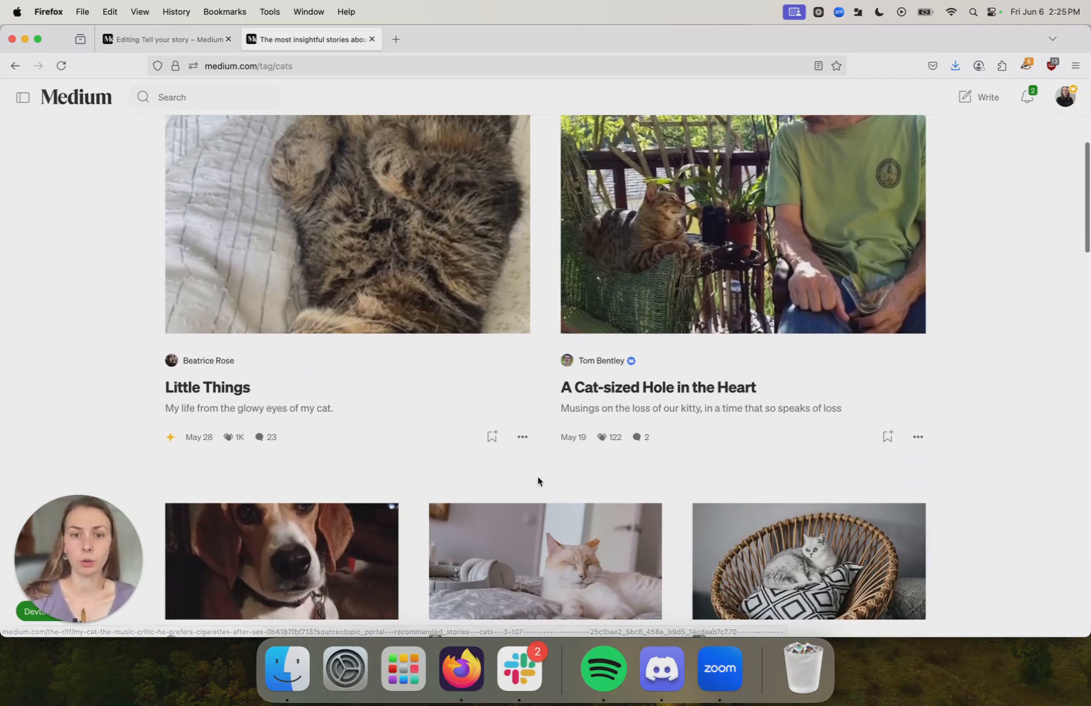
scroll(down, 3)
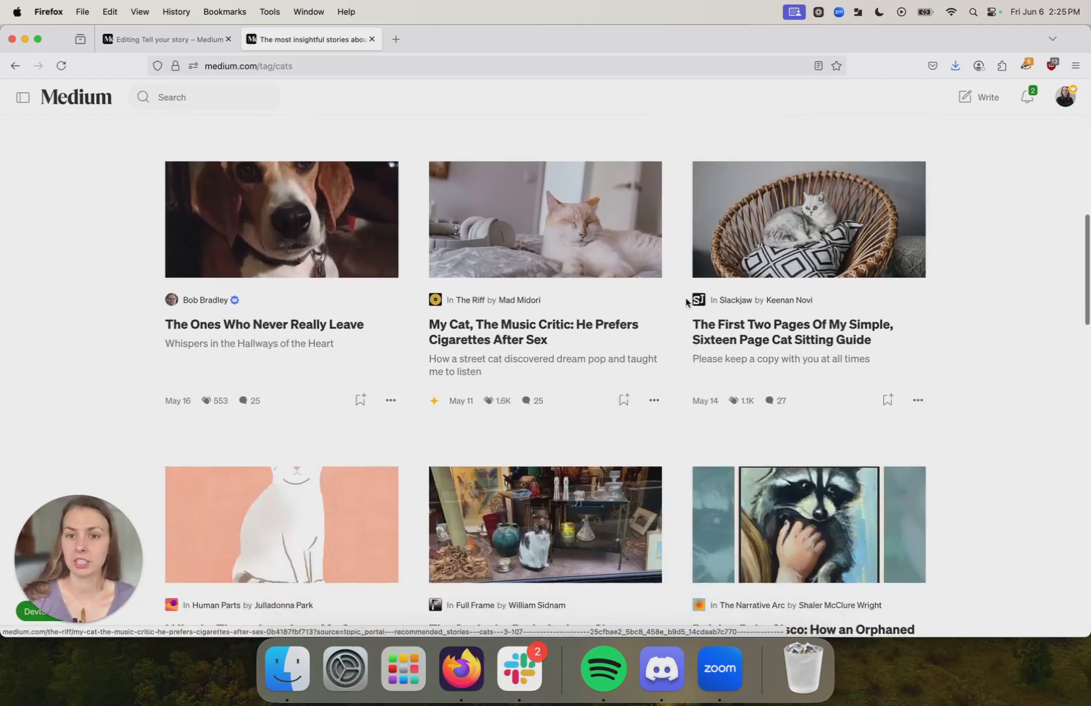
scroll(down, 3)
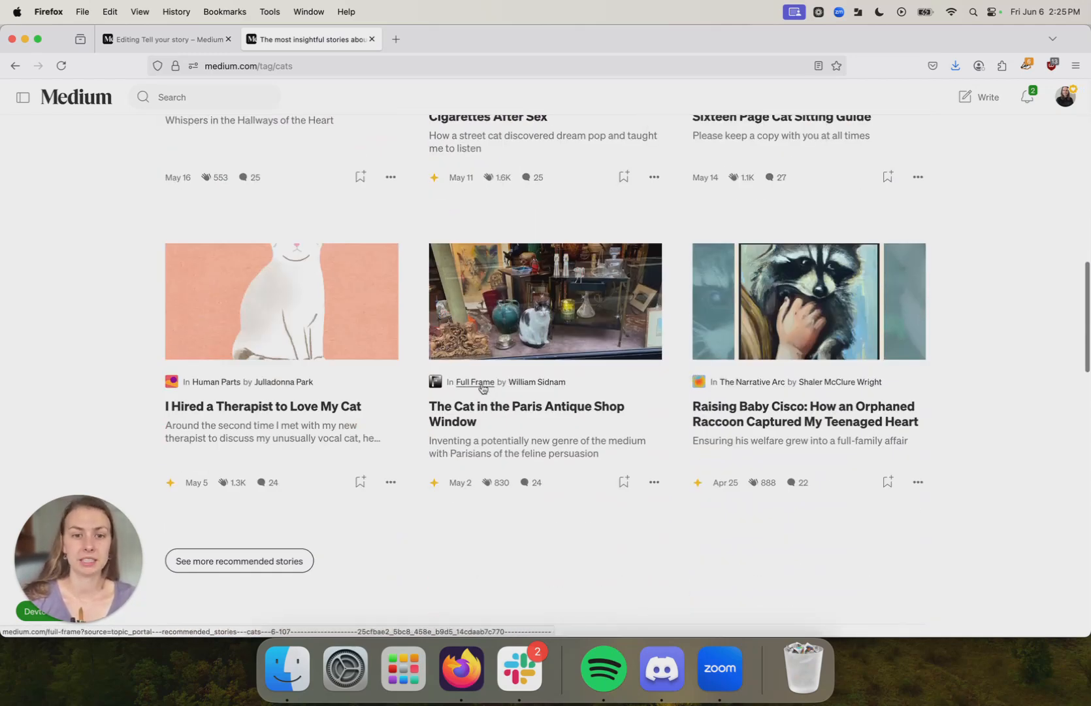
scroll(up, 3)
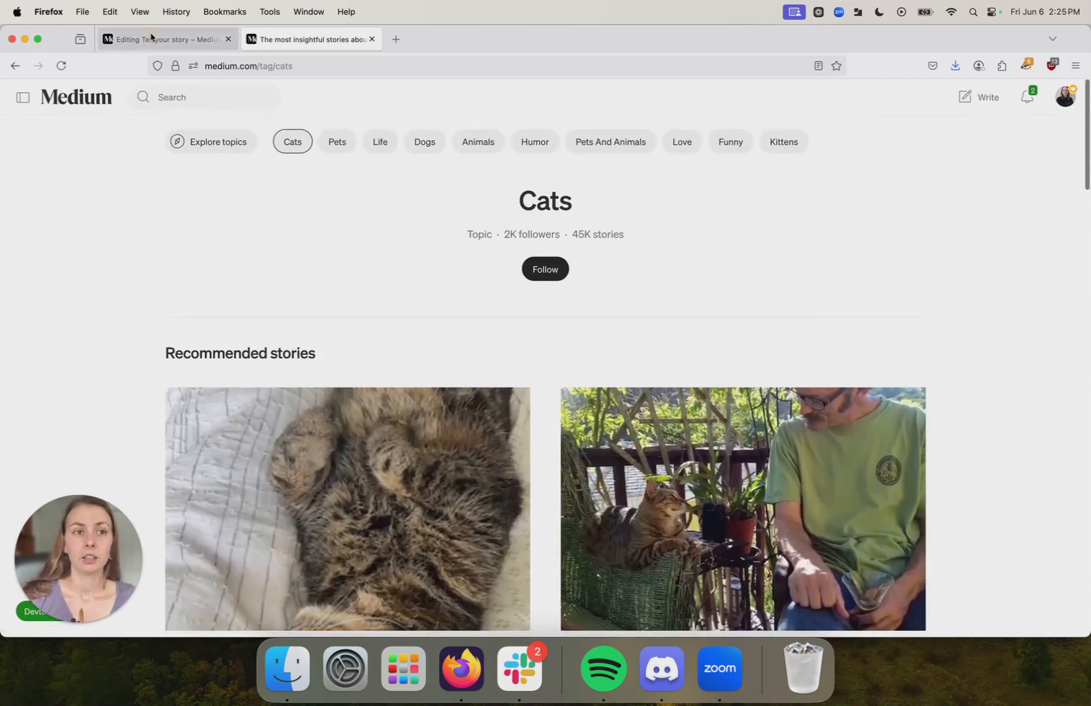
click(163, 39)
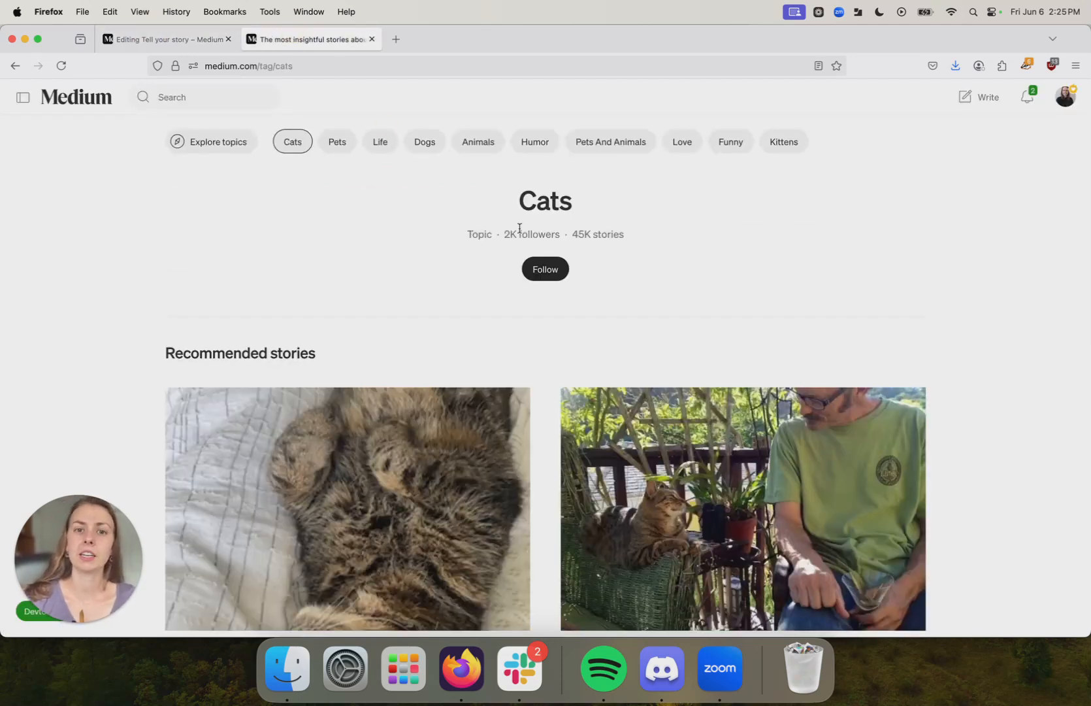
double_click(531, 233)
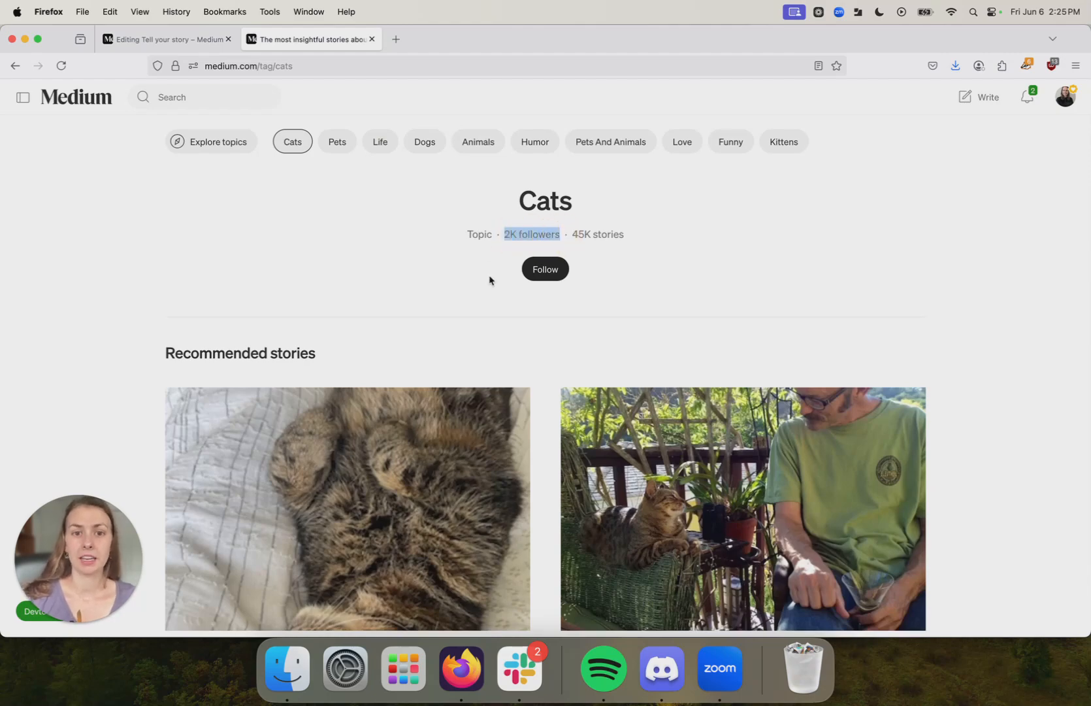
scroll(down, 3)
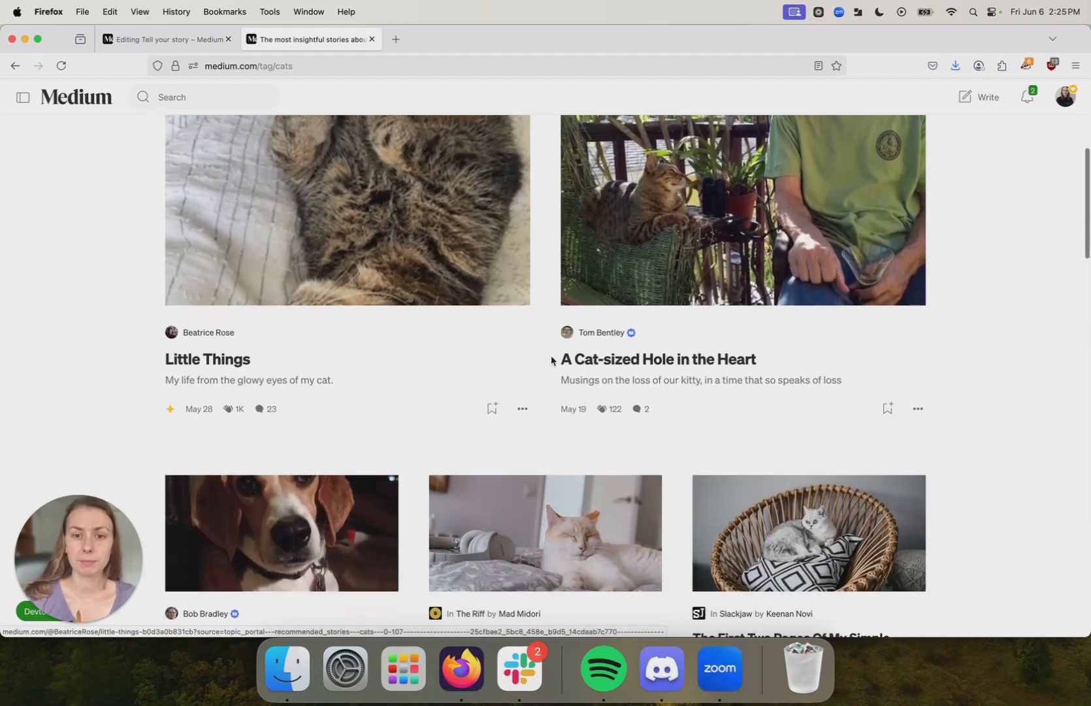
scroll(down, 3)
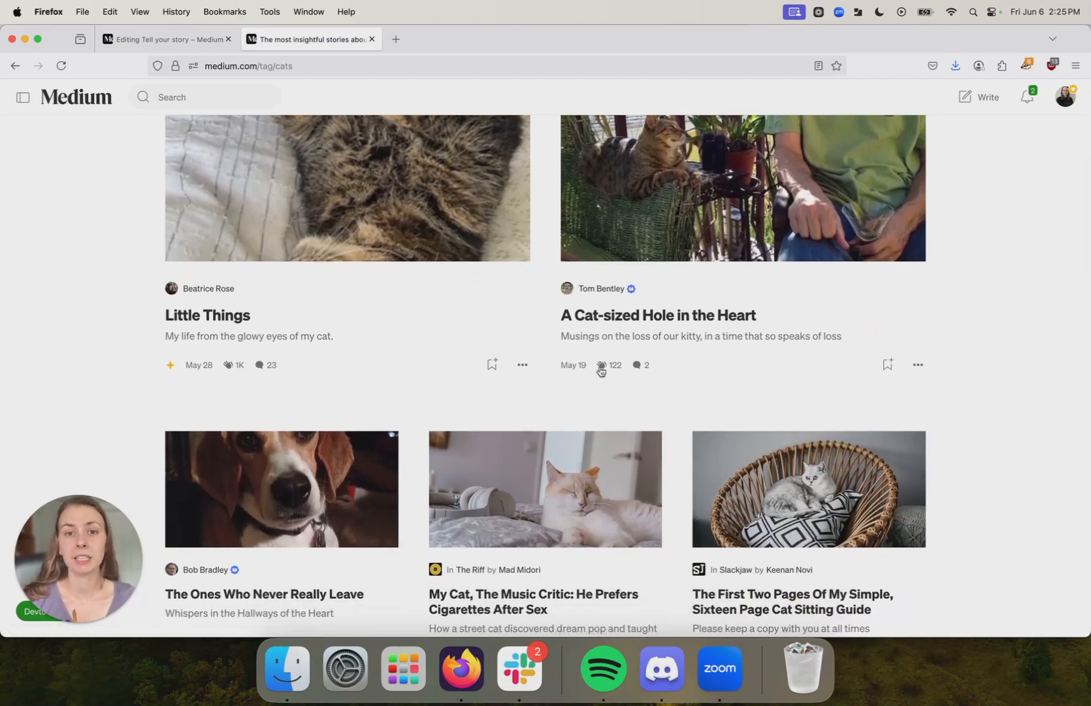
scroll(up, 3)
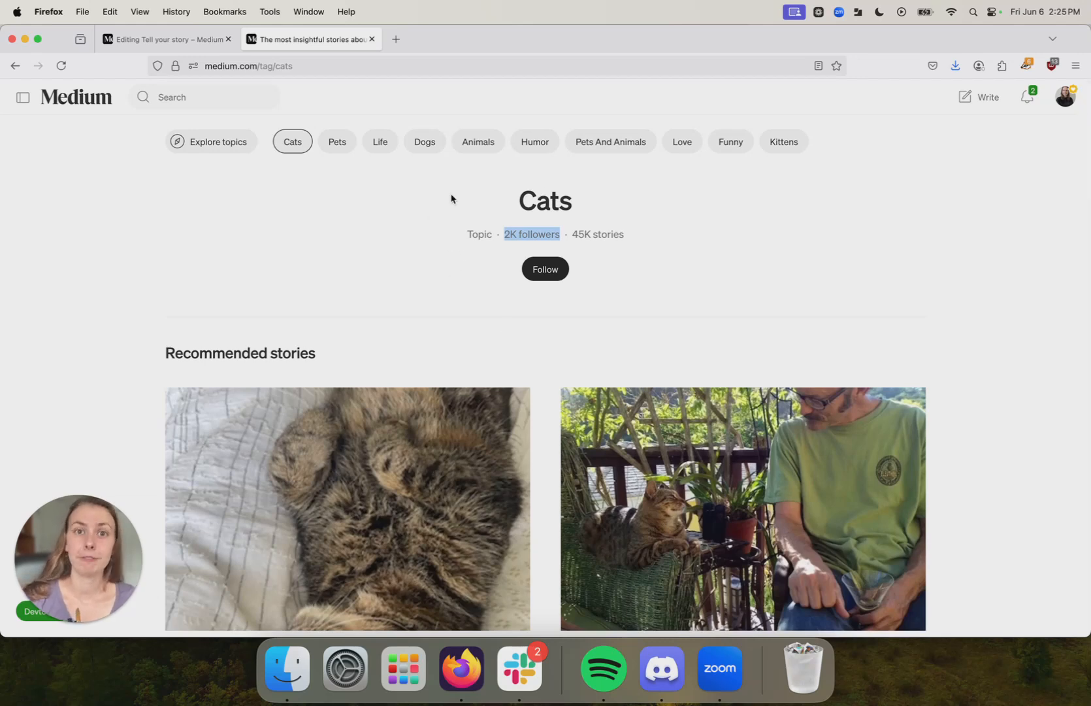
mouse_move(530, 209)
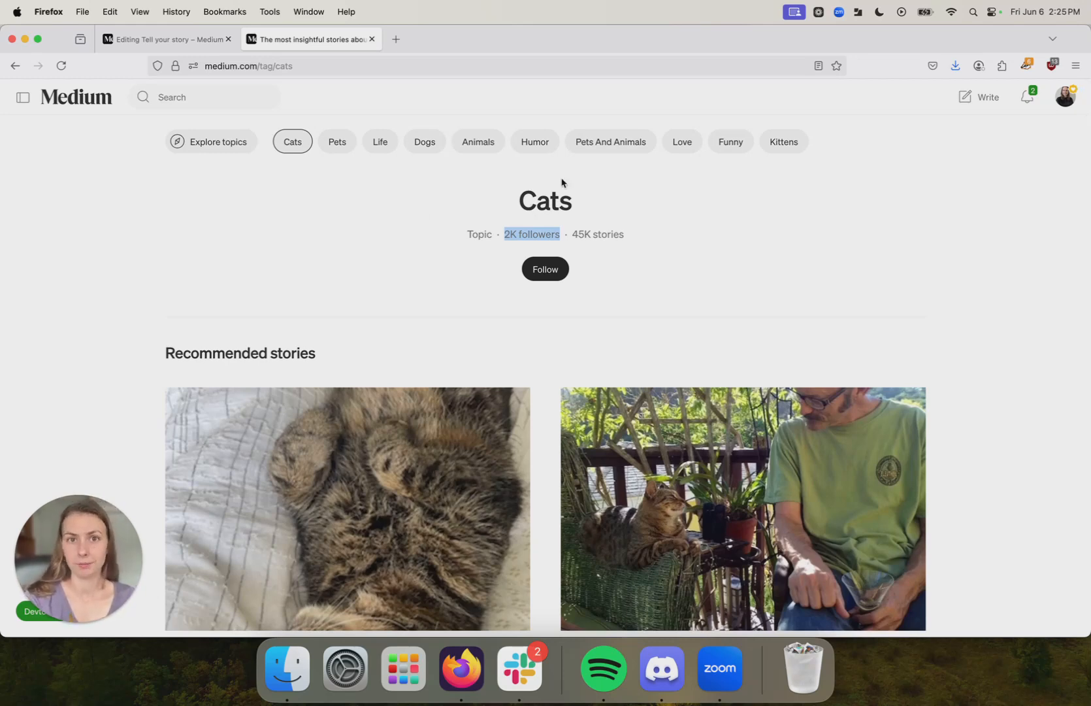
mouse_move(463, 211)
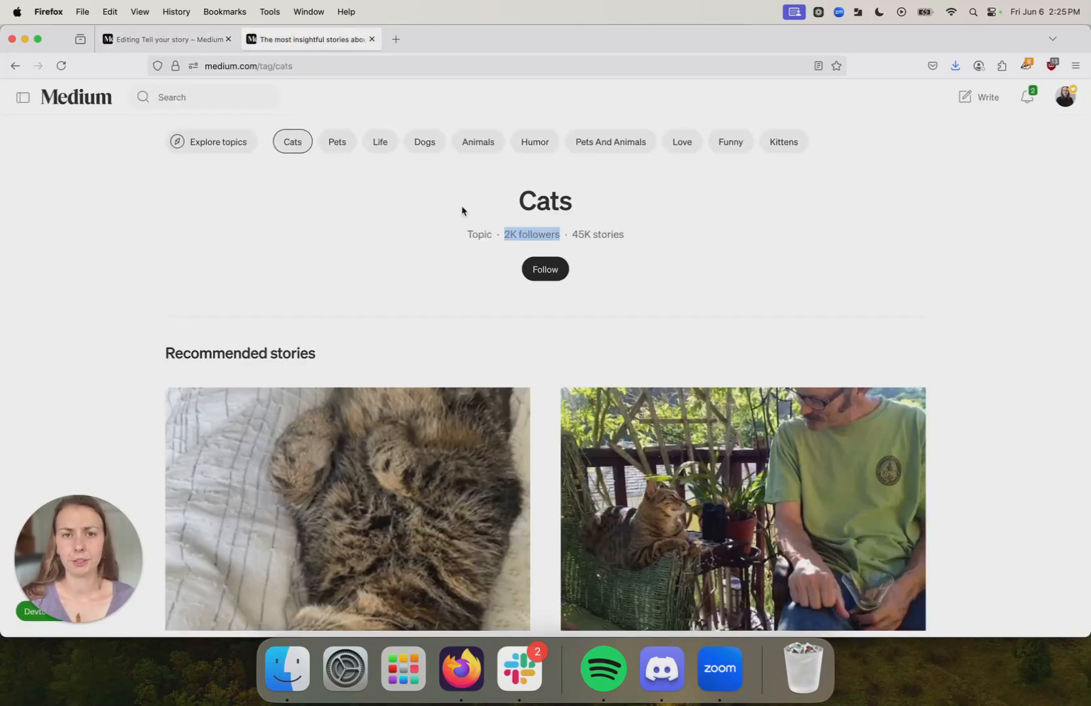
mouse_move(518, 150)
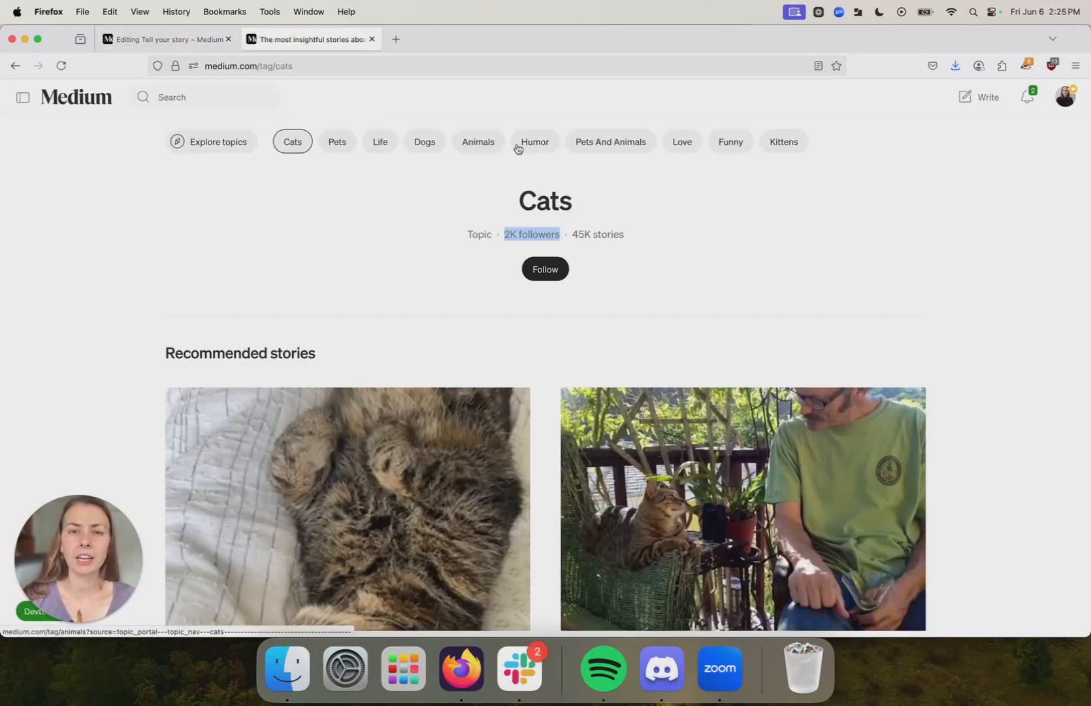
mouse_move(663, 194)
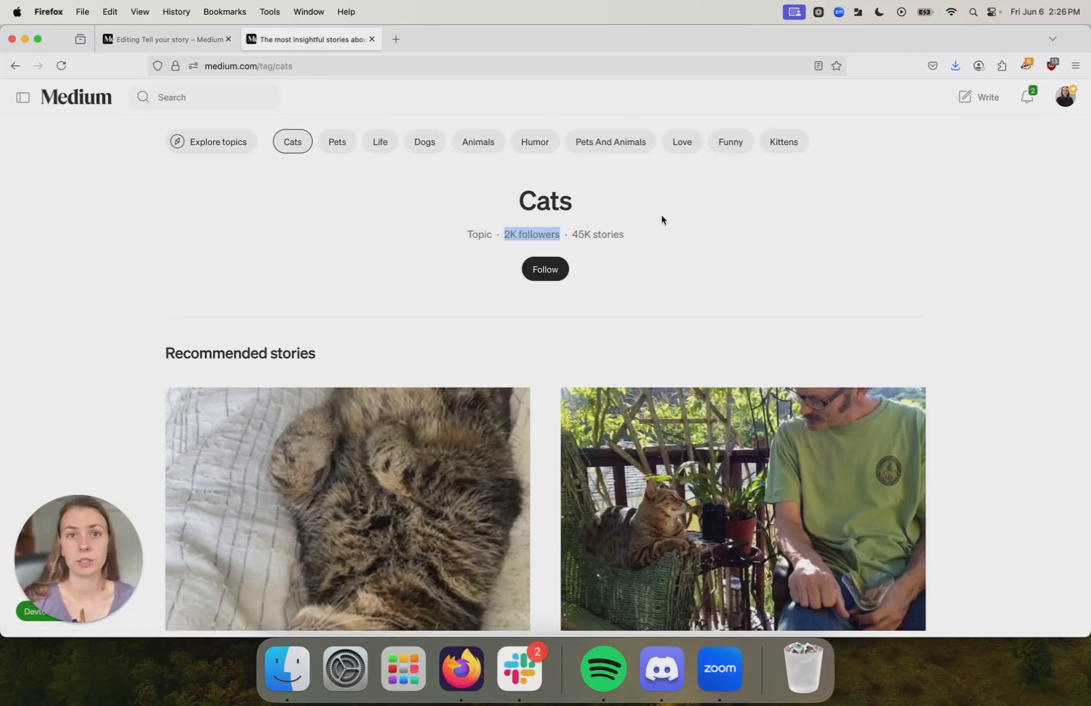
mouse_move(625, 151)
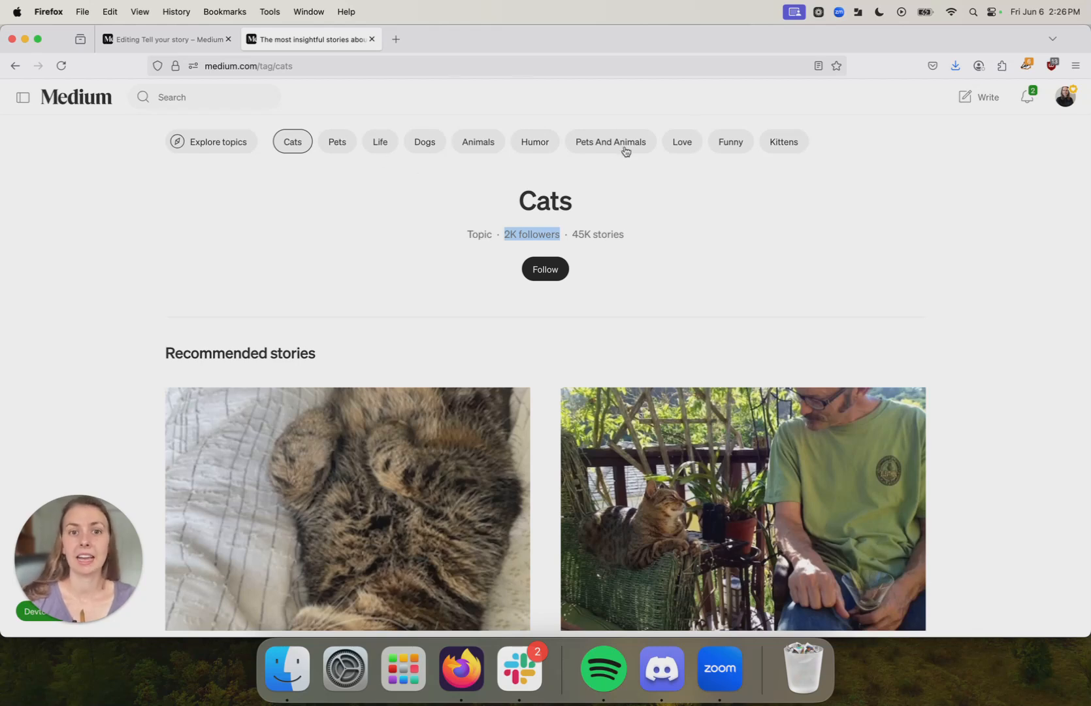
mouse_move(709, 256)
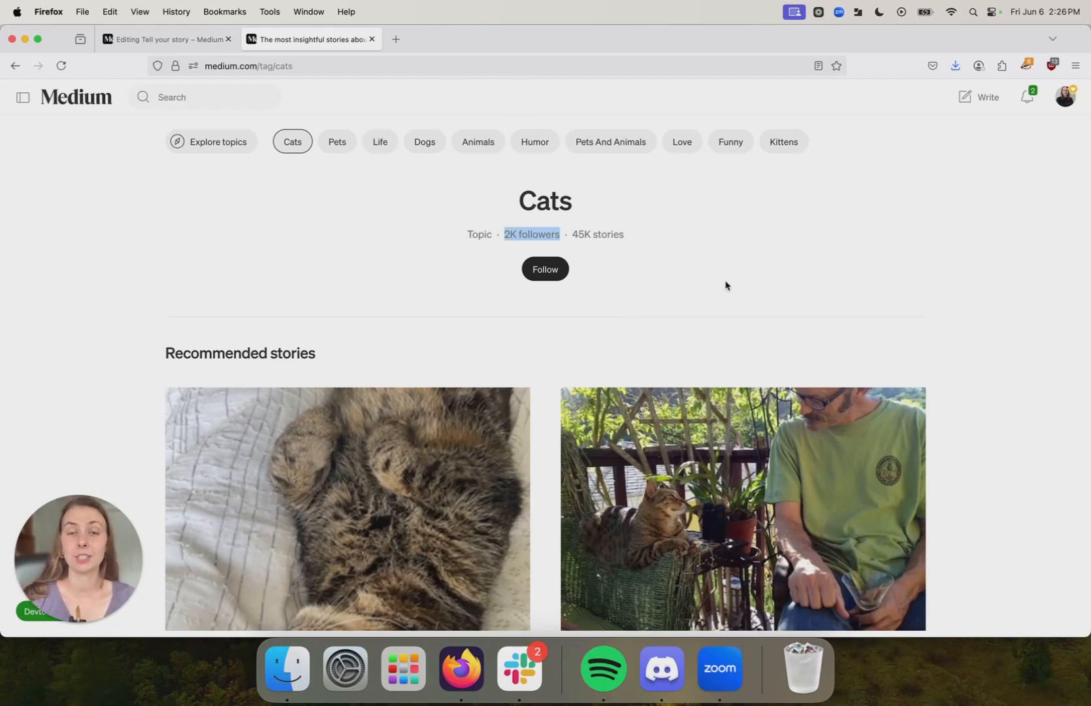
mouse_move(702, 275)
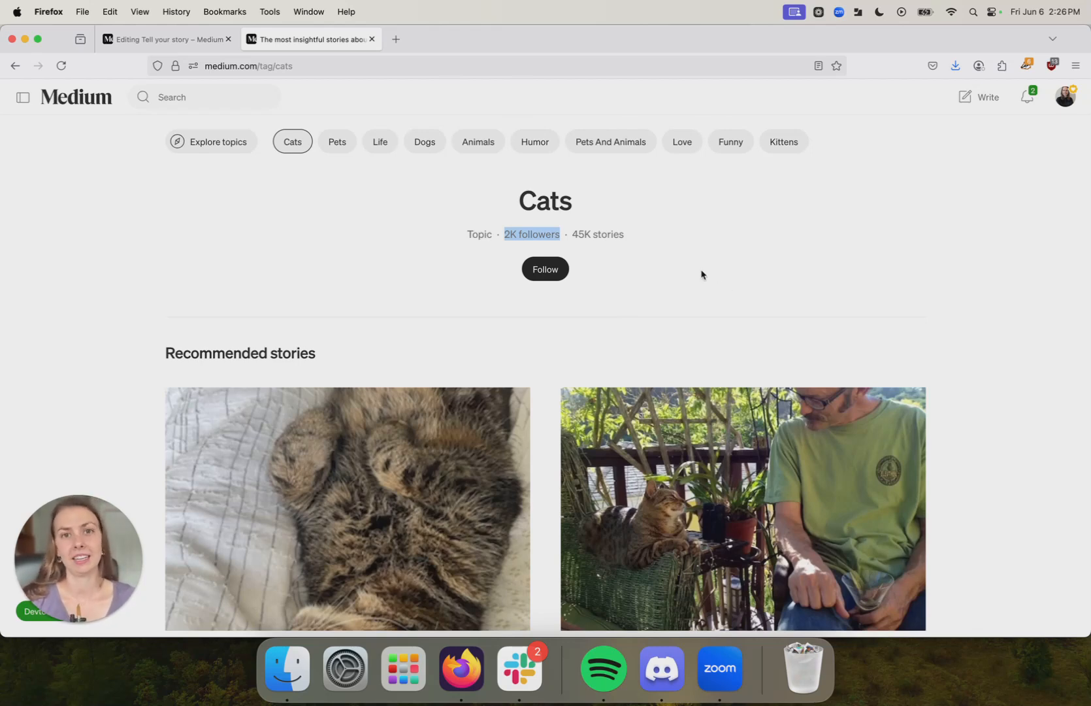